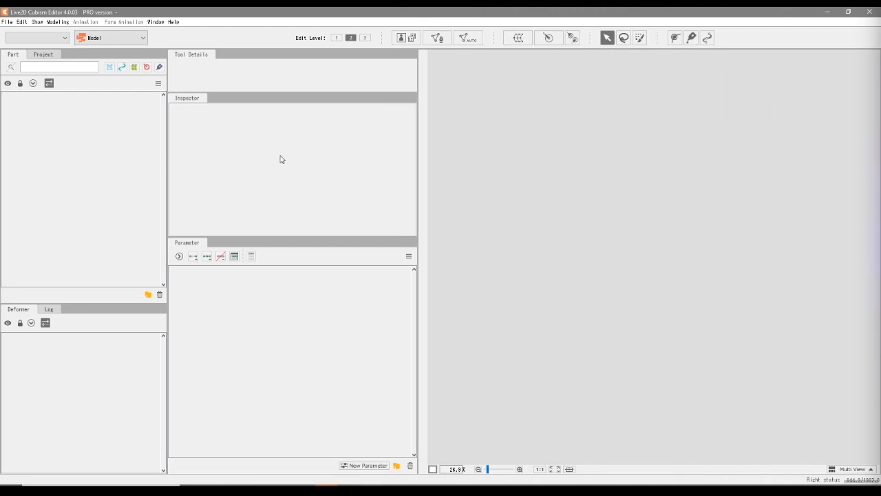
{"action": "mouse_move", "coordinate": [242, 165]}
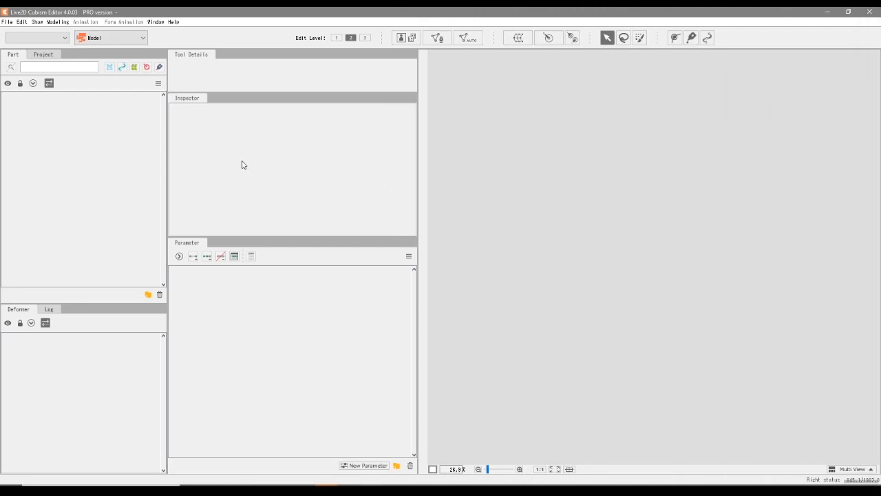
{"action": "mouse_move", "coordinate": [144, 121]}
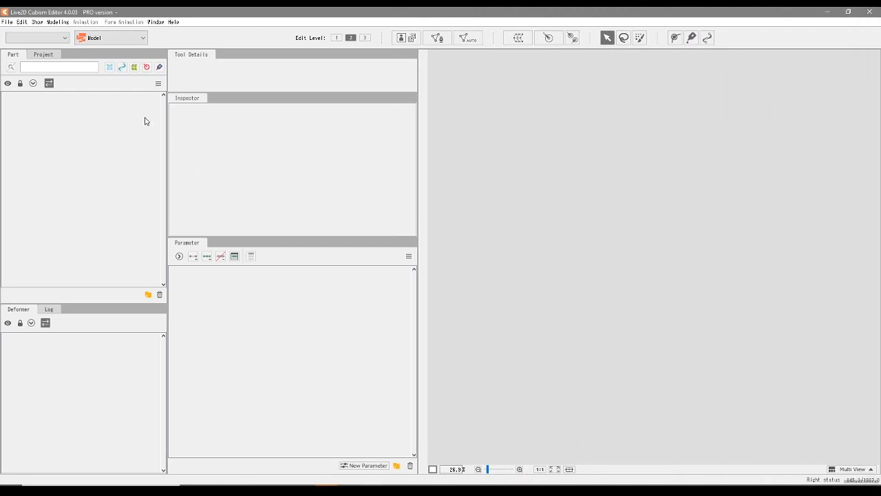
{"action": "mouse_move", "coordinate": [209, 152]}
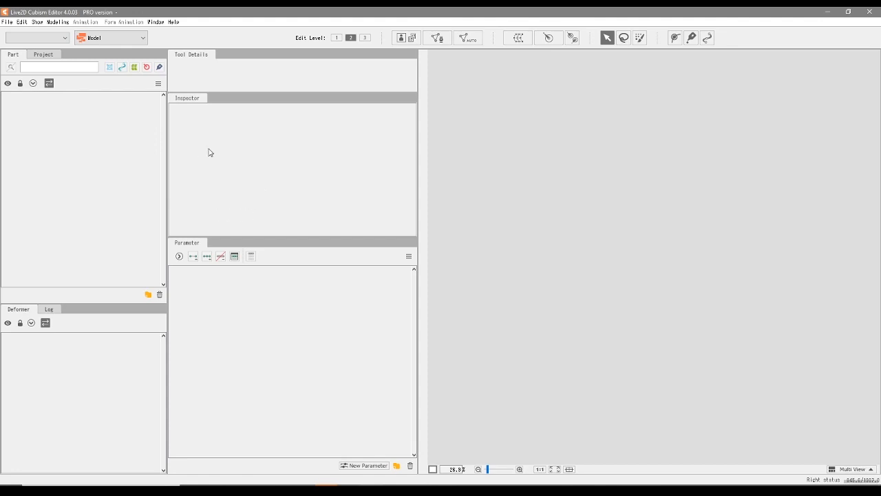
{"action": "mouse_move", "coordinate": [35, 19]}
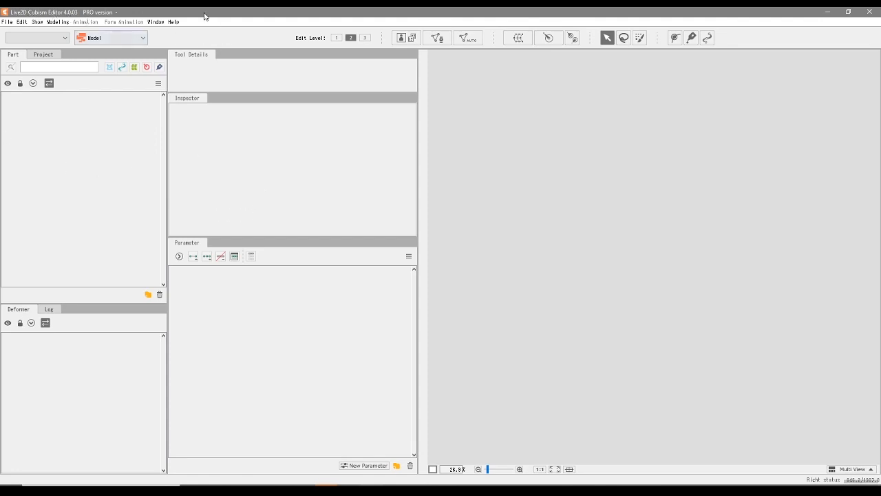
{"action": "mouse_move", "coordinate": [235, 26]}
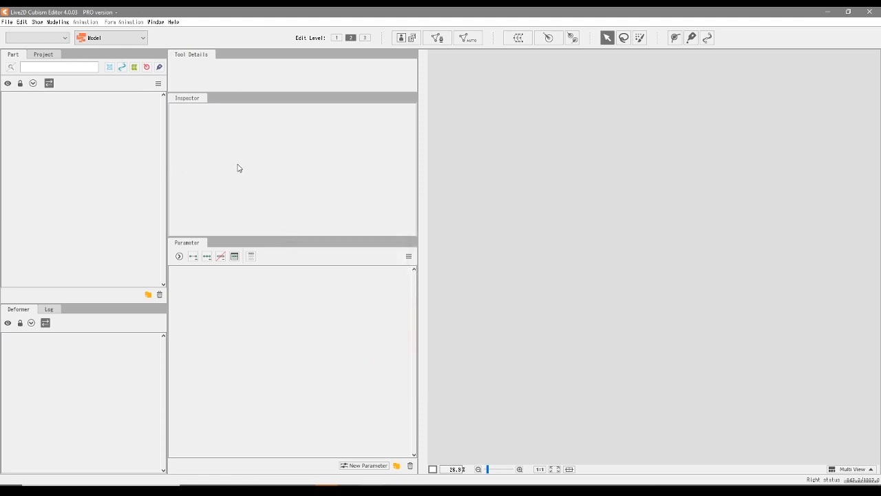
{"action": "mouse_move", "coordinate": [173, 148]}
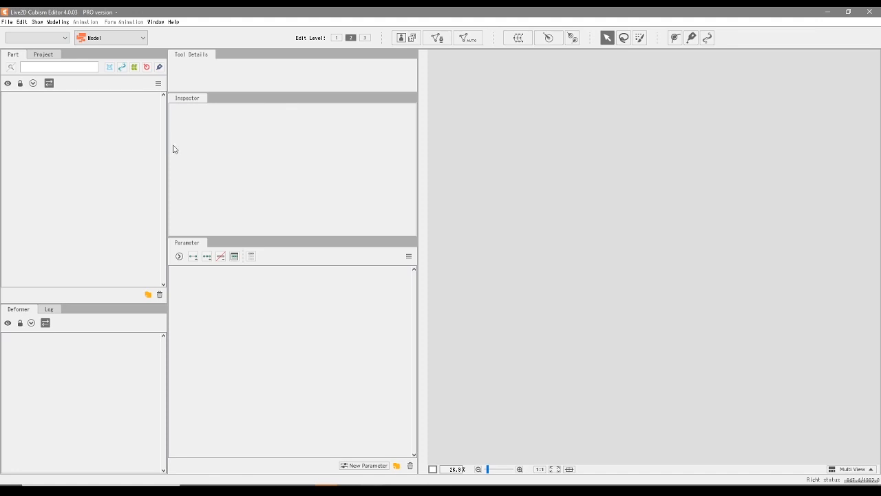
{"action": "mouse_move", "coordinate": [214, 74]}
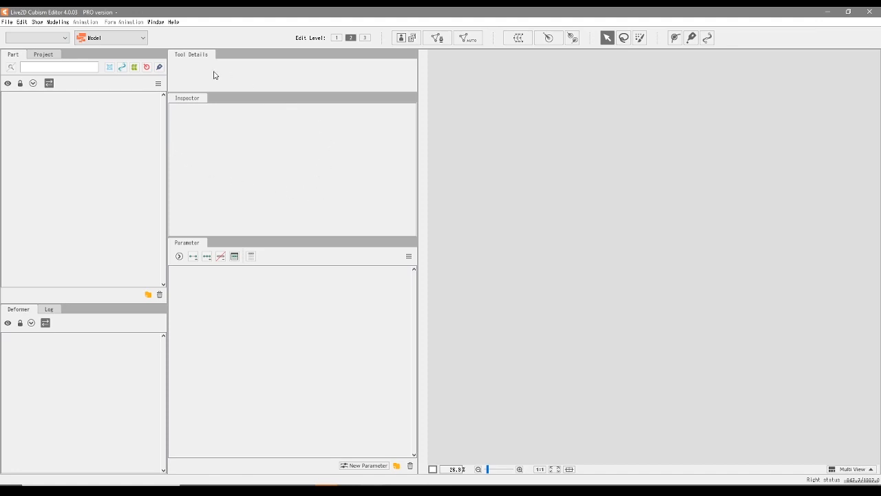
{"action": "mouse_move", "coordinate": [152, 115]}
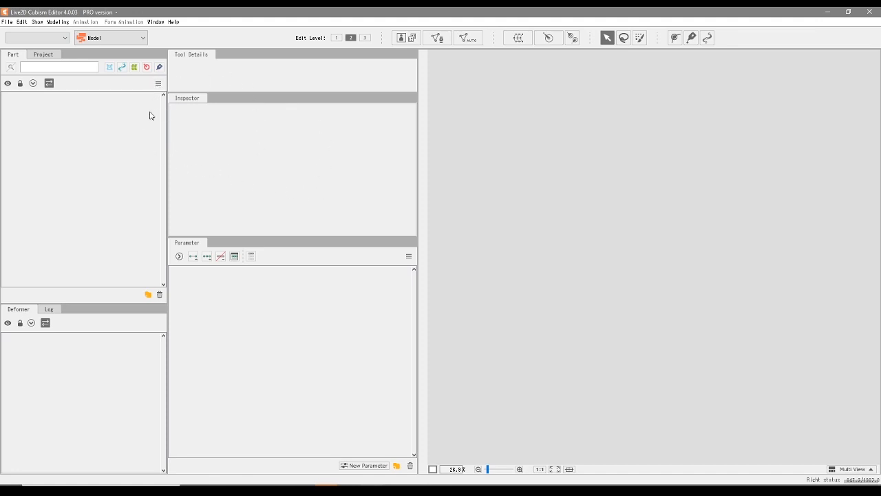
{"action": "mouse_move", "coordinate": [251, 141]}
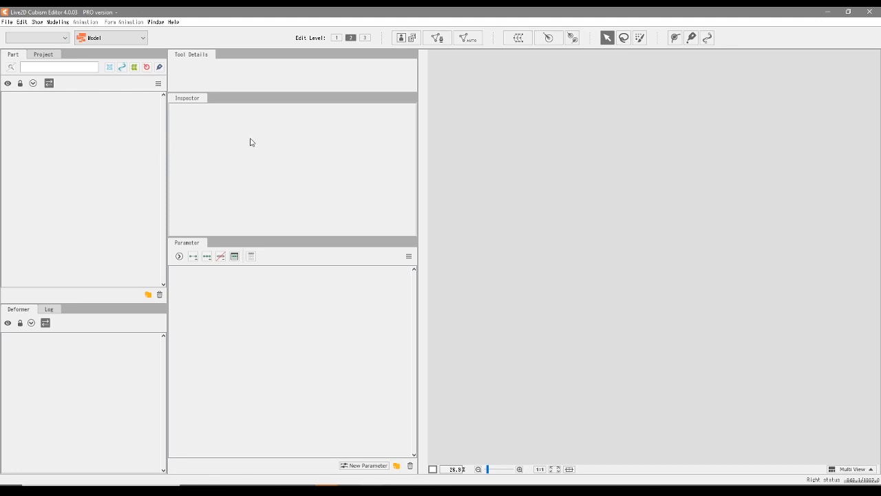
{"action": "mouse_move", "coordinate": [229, 160]}
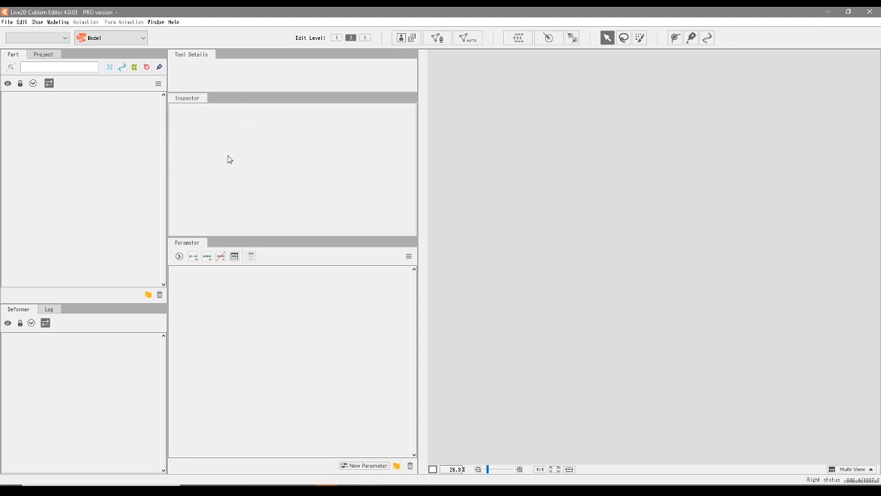
{"action": "mouse_move", "coordinate": [222, 166]}
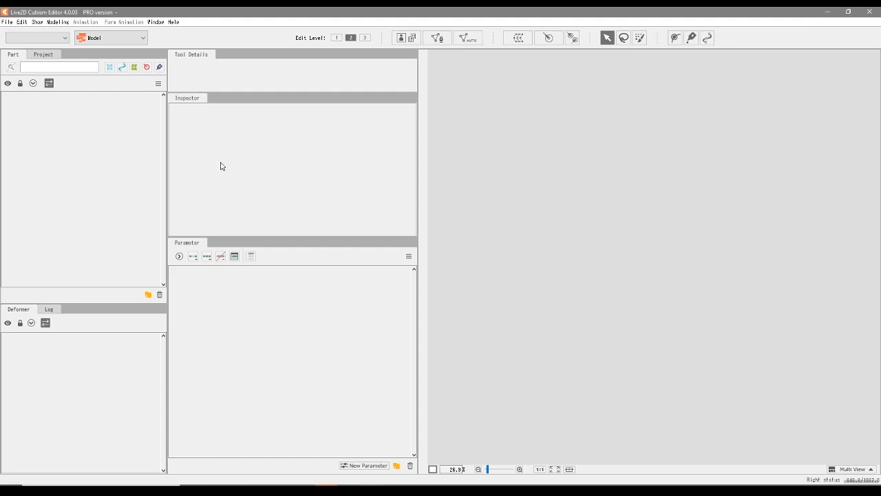
{"action": "mouse_move", "coordinate": [179, 142]}
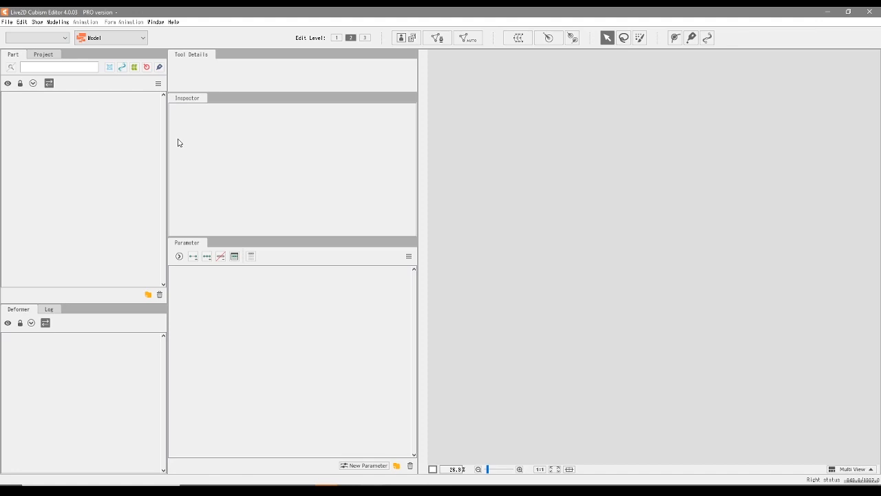
{"action": "mouse_move", "coordinate": [183, 165]}
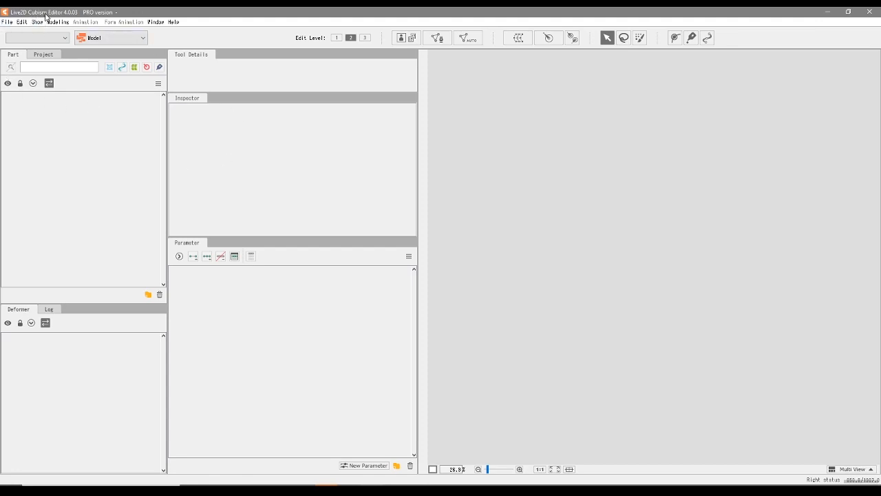
{"action": "mouse_move", "coordinate": [74, 22]}
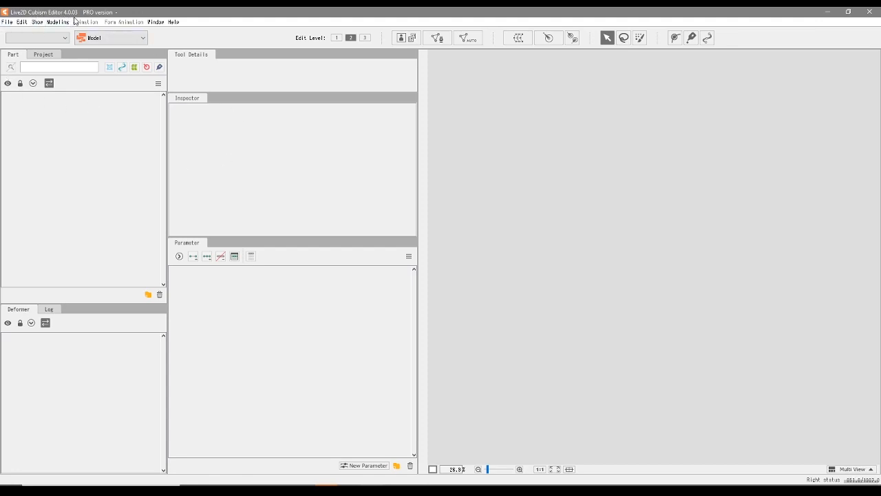
{"action": "mouse_move", "coordinate": [278, 336]}
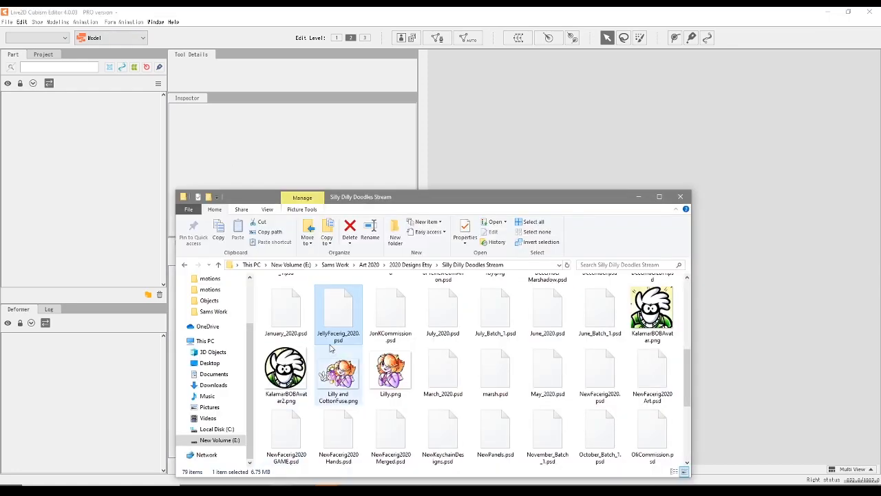
{"action": "mouse_move", "coordinate": [358, 314]}
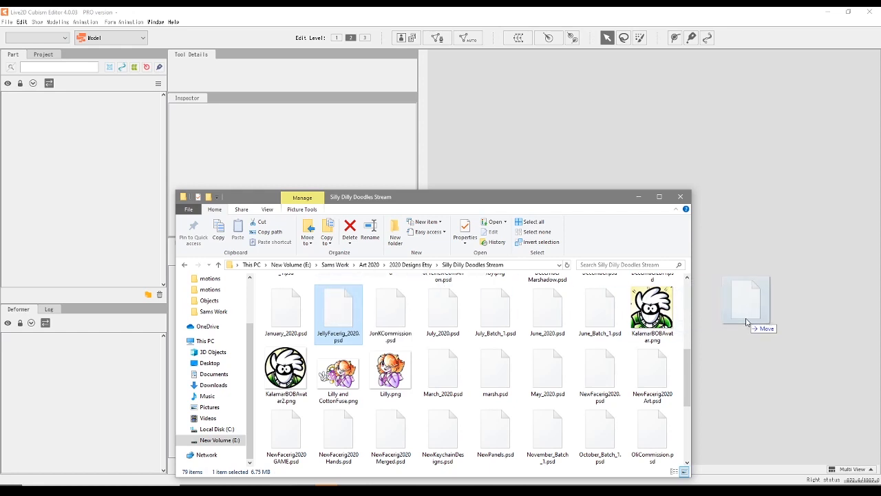
Bring JellyFacing_2020.psd from File Explorer into Cubism Editor as a new model
{"action": "double_click", "coordinate": [338, 309]}
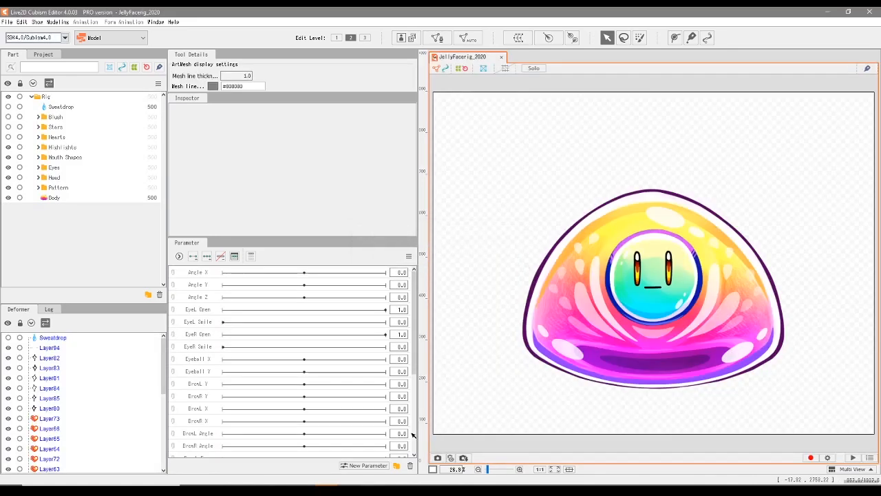
{"action": "mouse_move", "coordinate": [61, 115]}
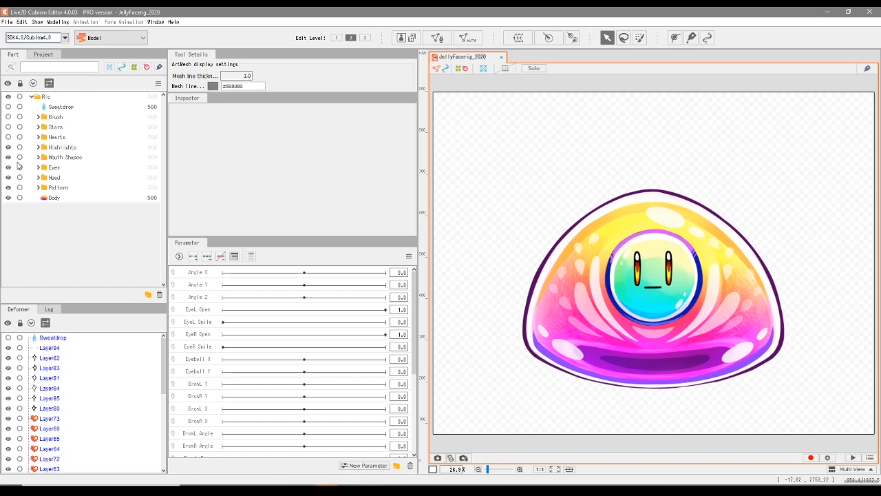
{"action": "mouse_move", "coordinate": [100, 86]}
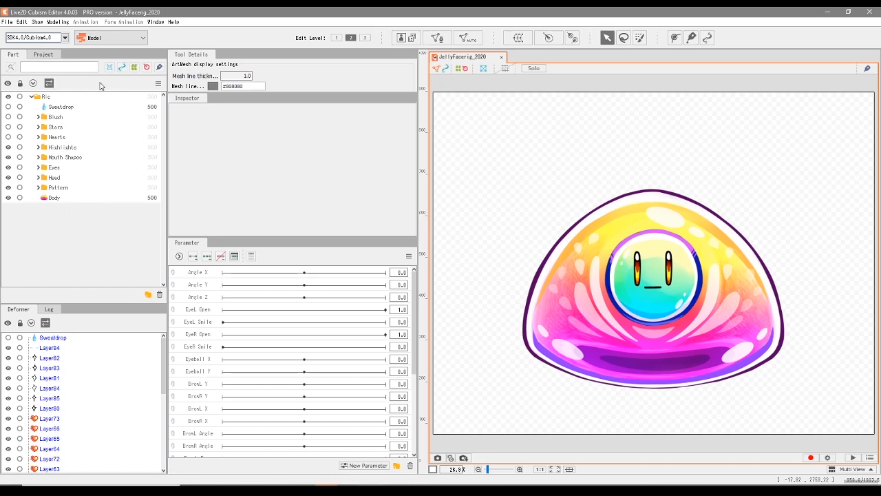
{"action": "mouse_move", "coordinate": [99, 166]}
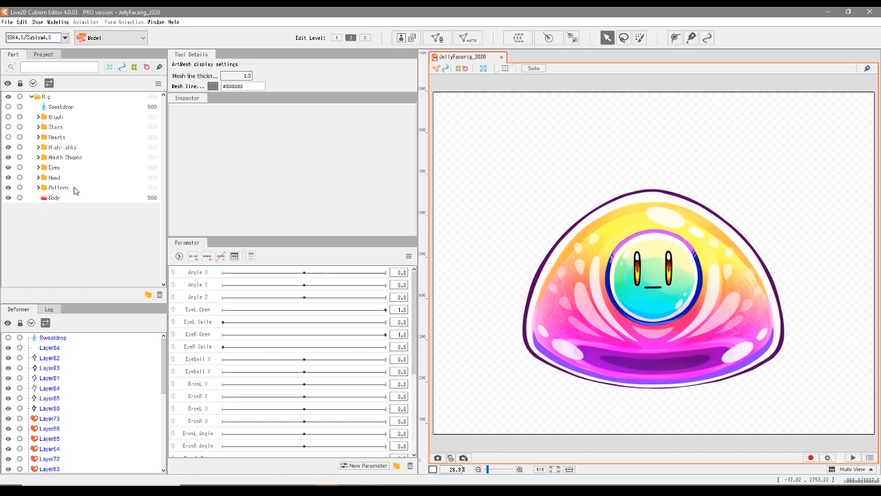
{"action": "left_click", "coordinate": [38, 187]}
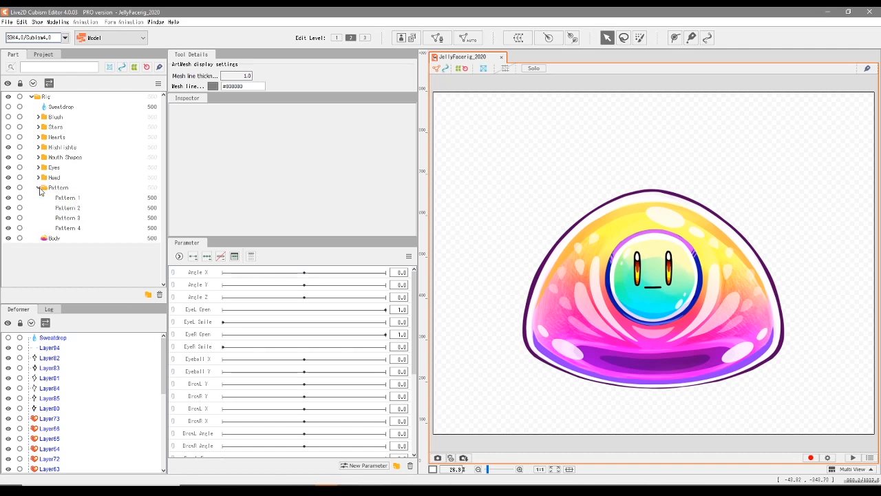
{"action": "left_click", "coordinate": [61, 107]}
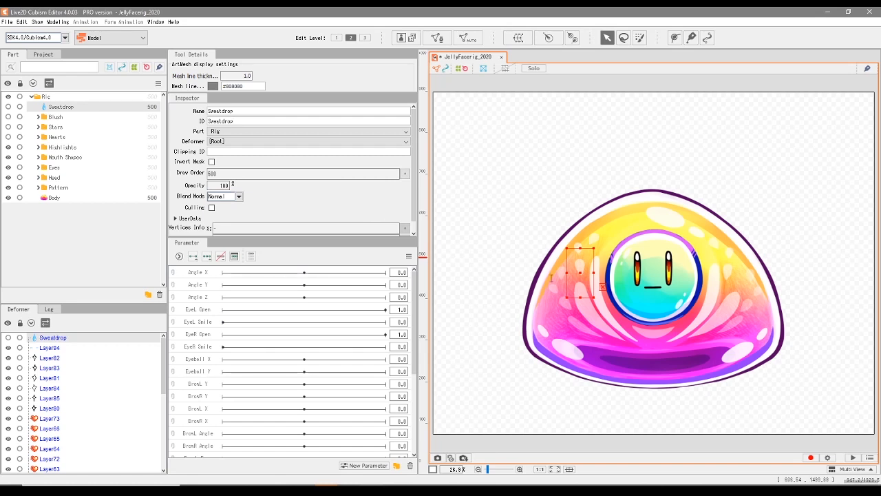
{"action": "mouse_move", "coordinate": [289, 223]}
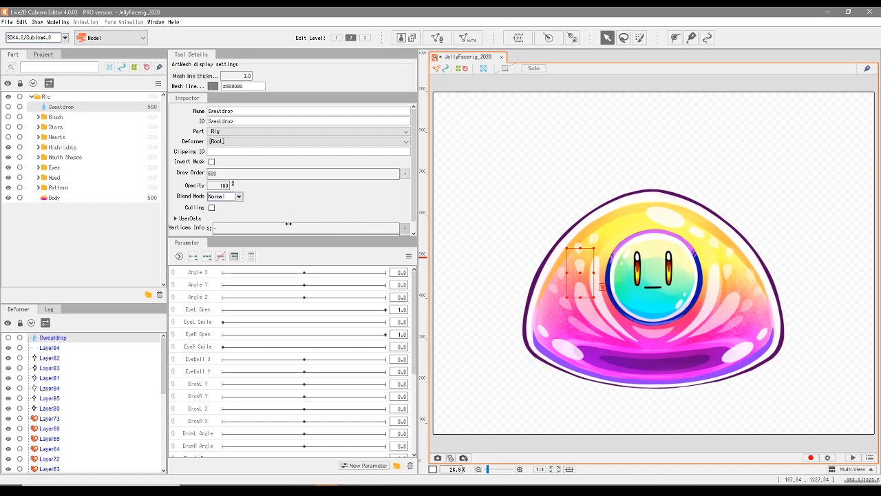
{"action": "mouse_move", "coordinate": [289, 229]}
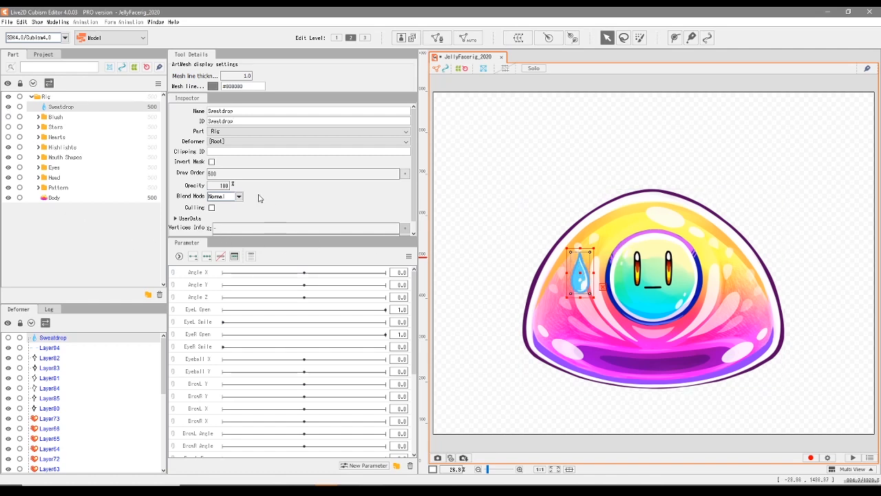
{"action": "mouse_move", "coordinate": [259, 198]}
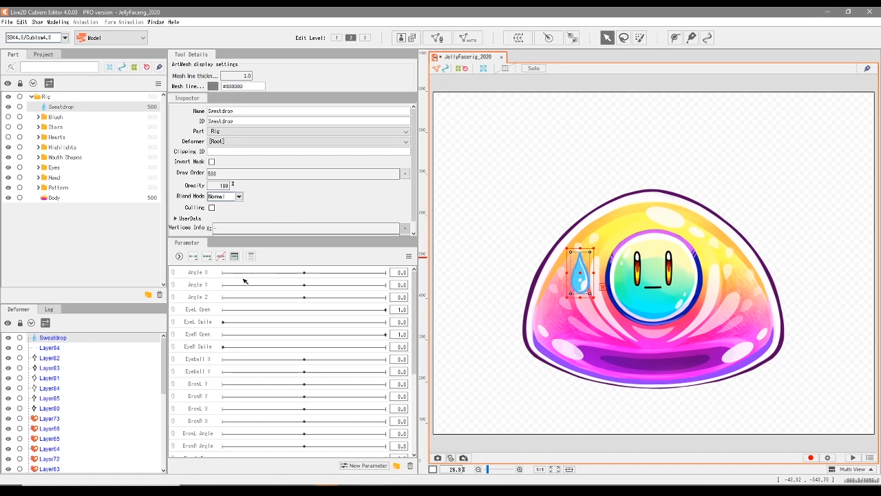
{"action": "mouse_move", "coordinate": [316, 193]}
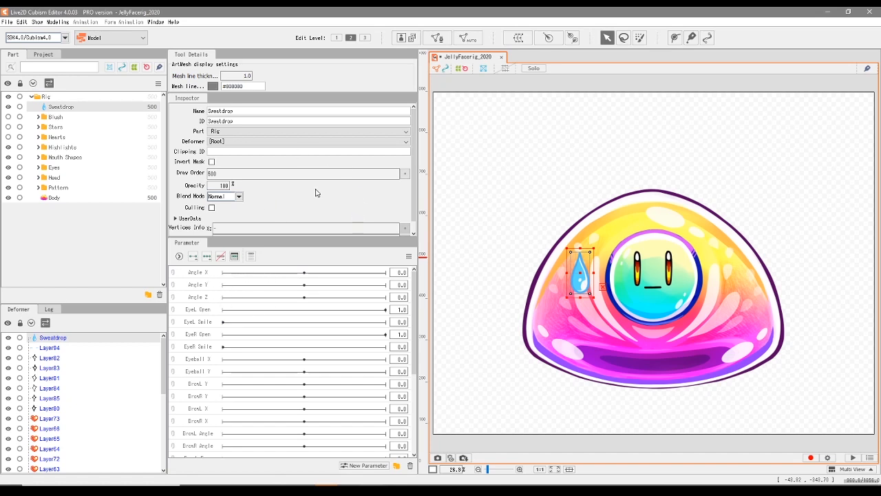
{"action": "mouse_move", "coordinate": [338, 198]}
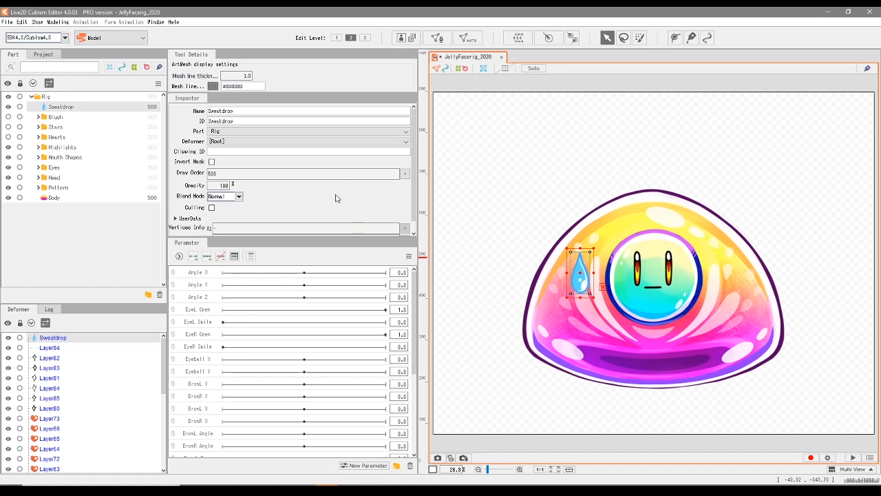
{"action": "left_click", "coordinate": [238, 195]}
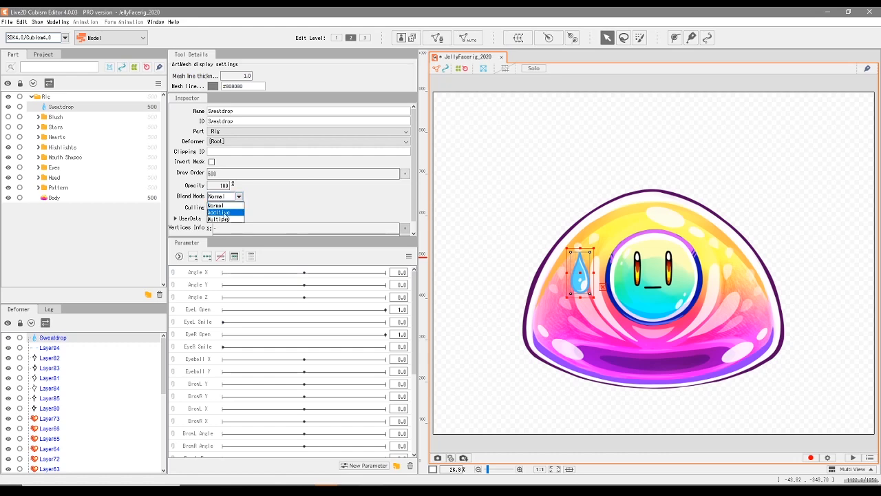
{"action": "left_click", "coordinate": [220, 212]}
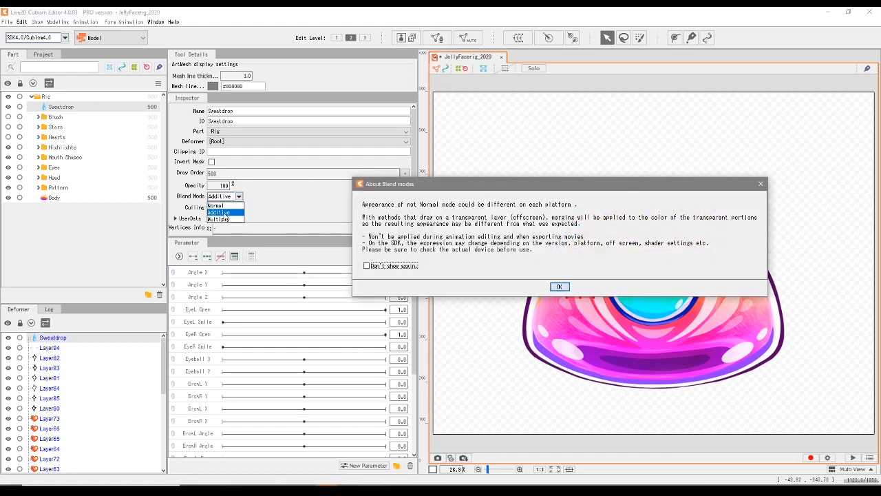
{"action": "left_click", "coordinate": [559, 286]}
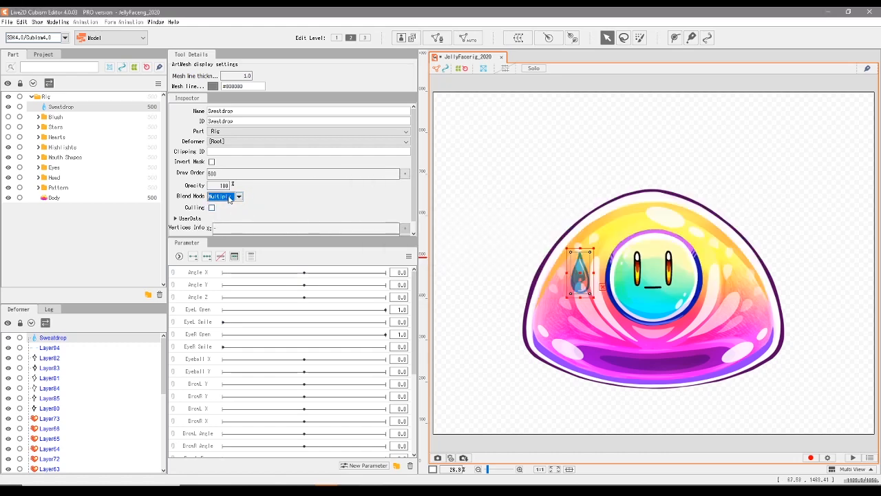
{"action": "left_click", "coordinate": [221, 196]}
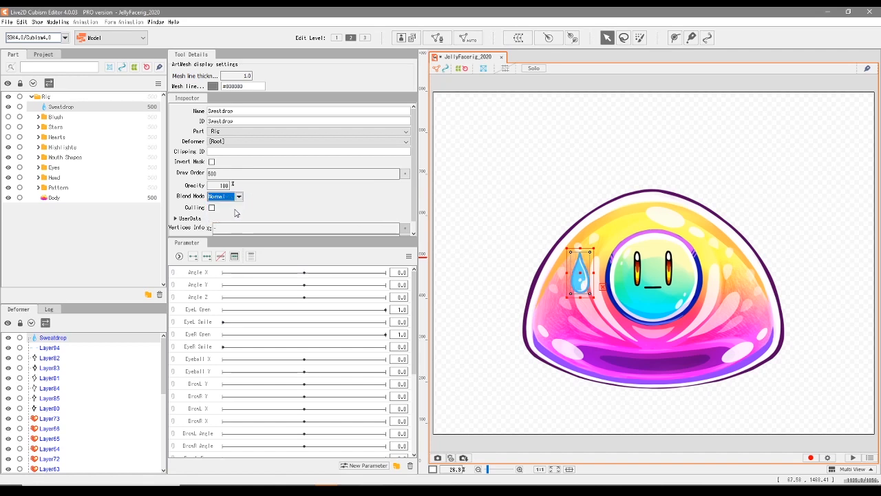
{"action": "mouse_move", "coordinate": [263, 217]}
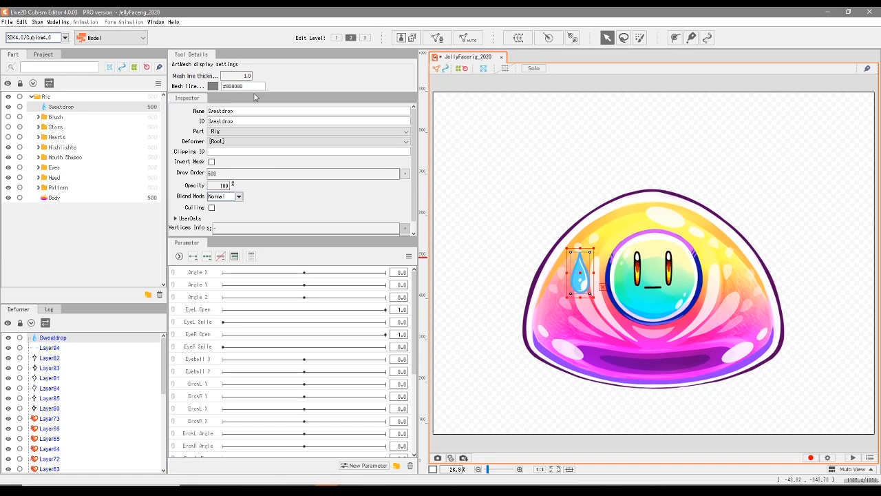
{"action": "mouse_move", "coordinate": [337, 103]}
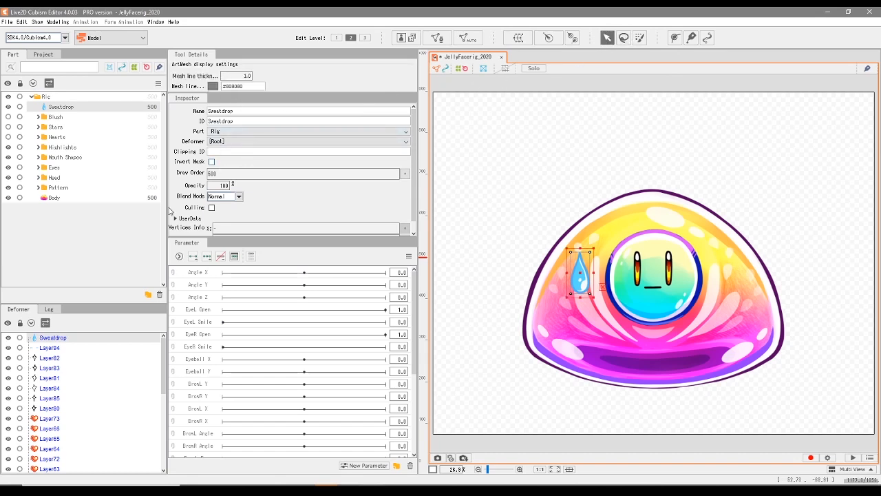
{"action": "mouse_move", "coordinate": [410, 48]}
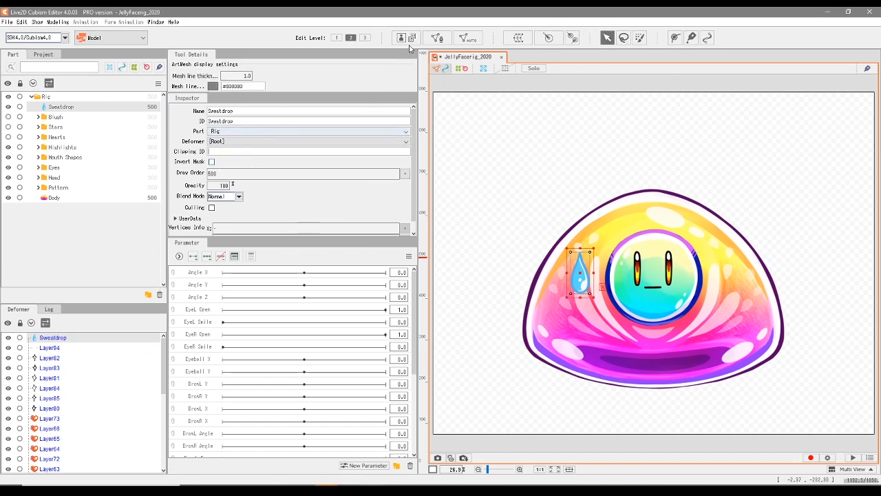
{"action": "mouse_move", "coordinate": [606, 37]}
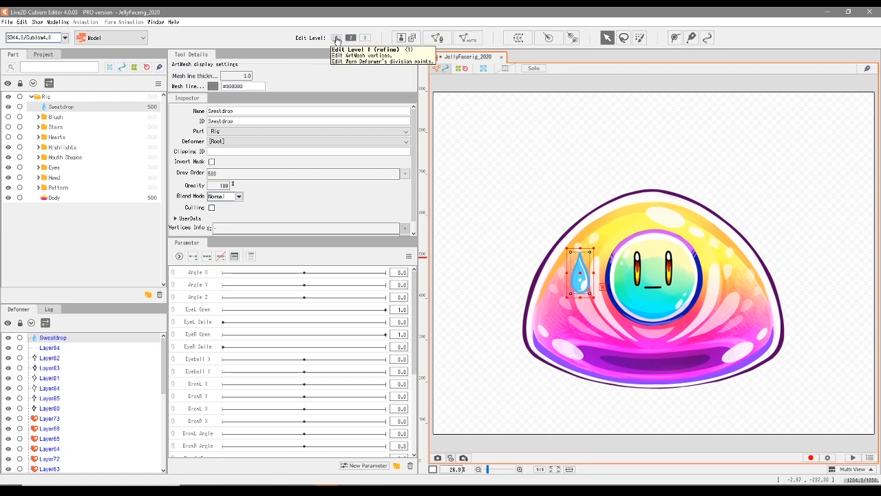
{"action": "left_click", "coordinate": [365, 37]}
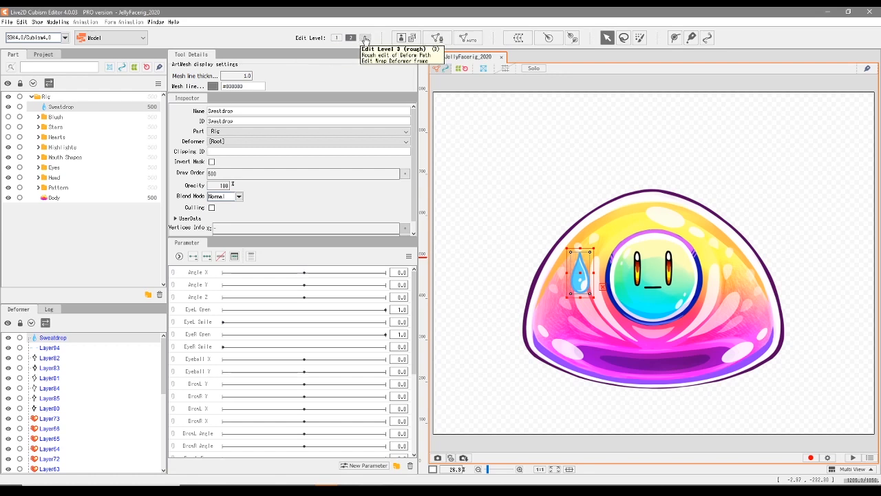
{"action": "mouse_move", "coordinate": [367, 38]}
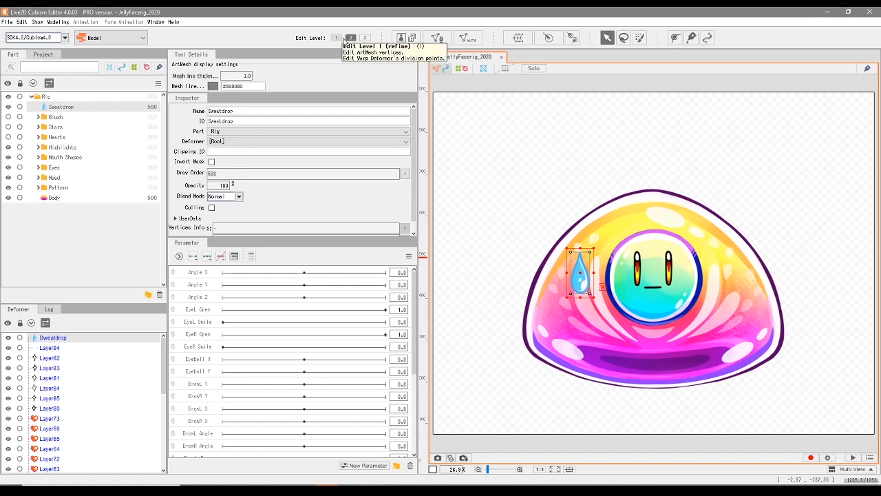
{"action": "mouse_move", "coordinate": [351, 38]}
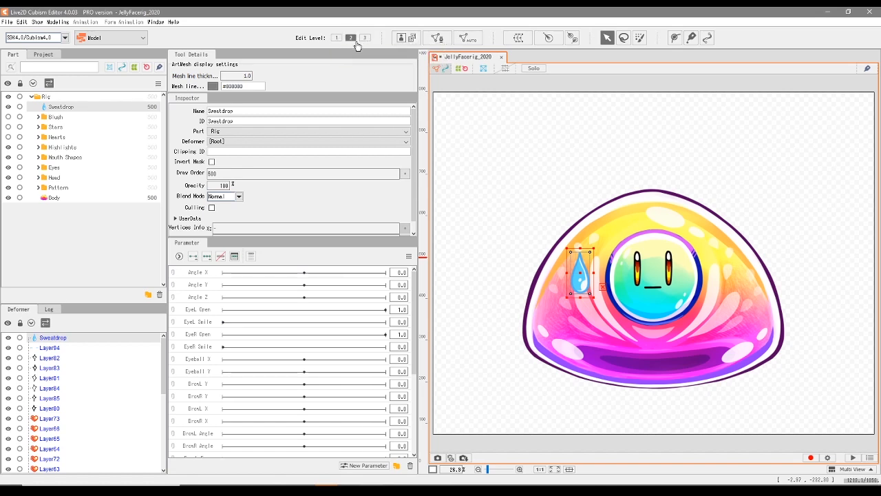
{"action": "mouse_move", "coordinate": [349, 38]}
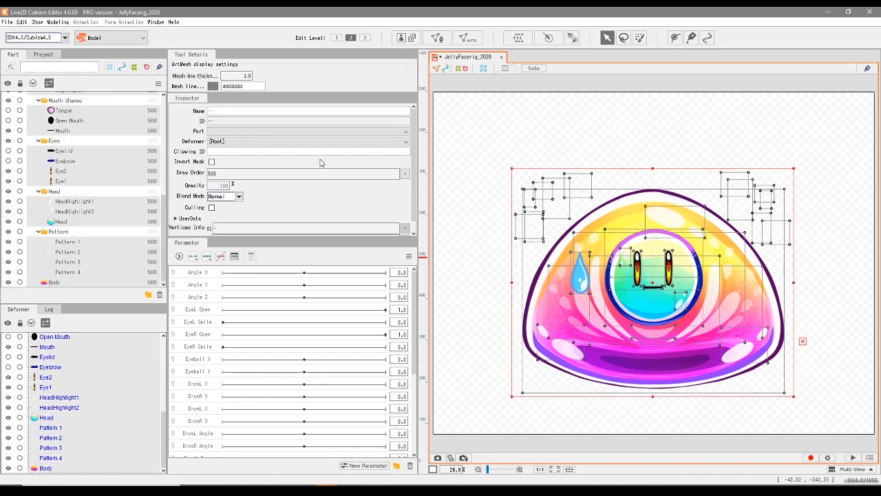
{"action": "mouse_move", "coordinate": [412, 38]}
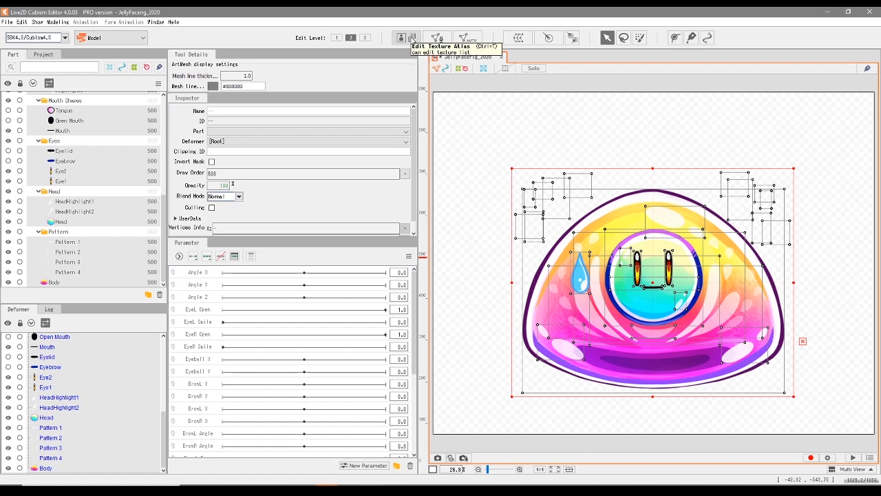
Create a new texture atlas named Jelly at 2048 by 2048
{"action": "left_click", "coordinate": [412, 39]}
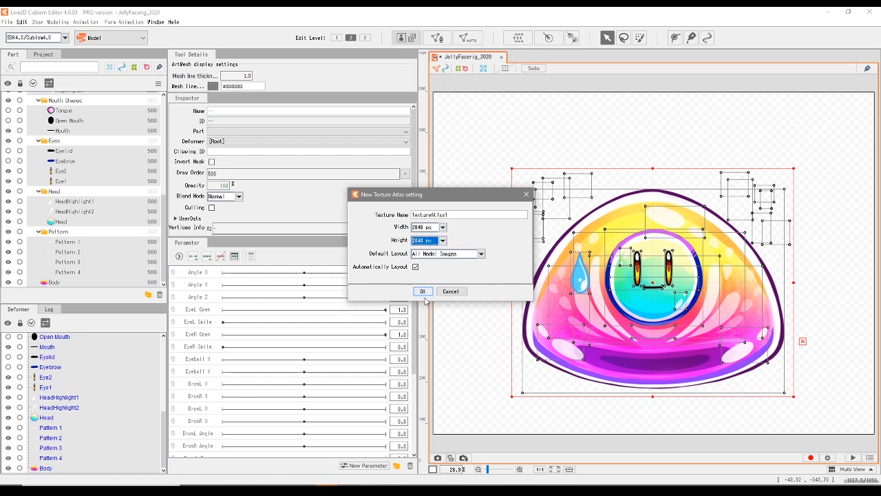
{"action": "left_click", "coordinate": [443, 240]}
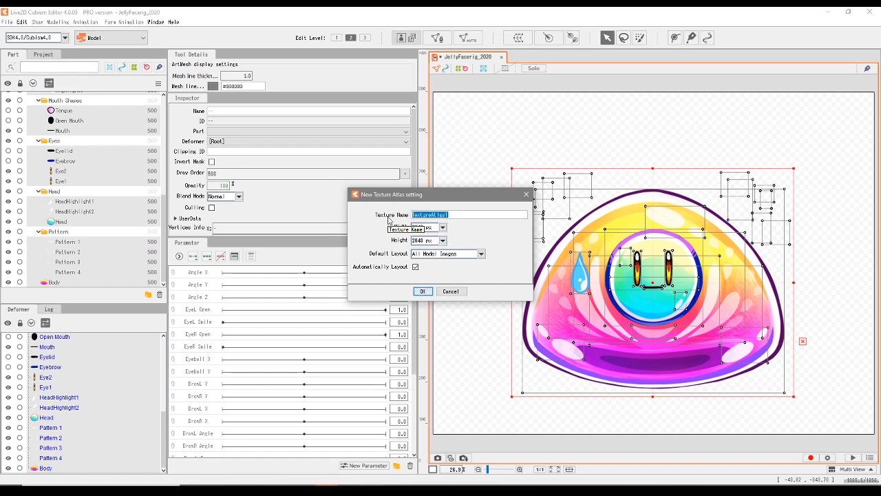
{"action": "type", "text": "Jelly"}
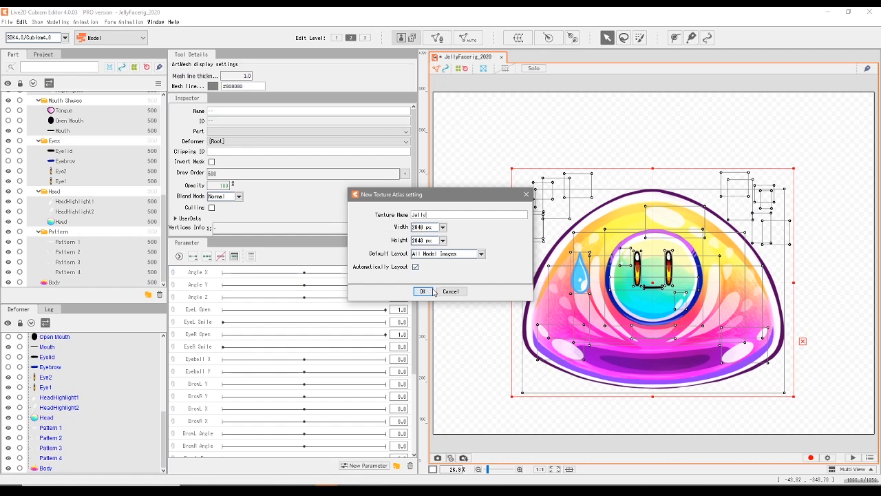
{"action": "left_click", "coordinate": [422, 291]}
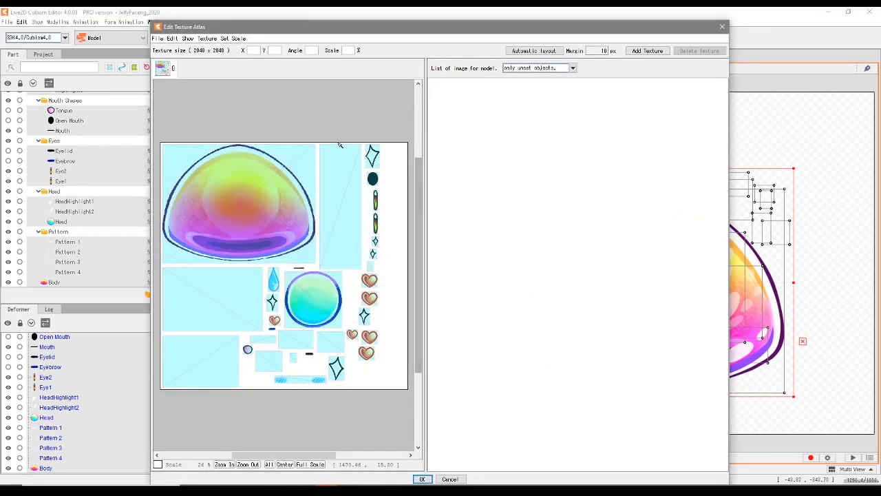
{"action": "mouse_move", "coordinate": [233, 195]}
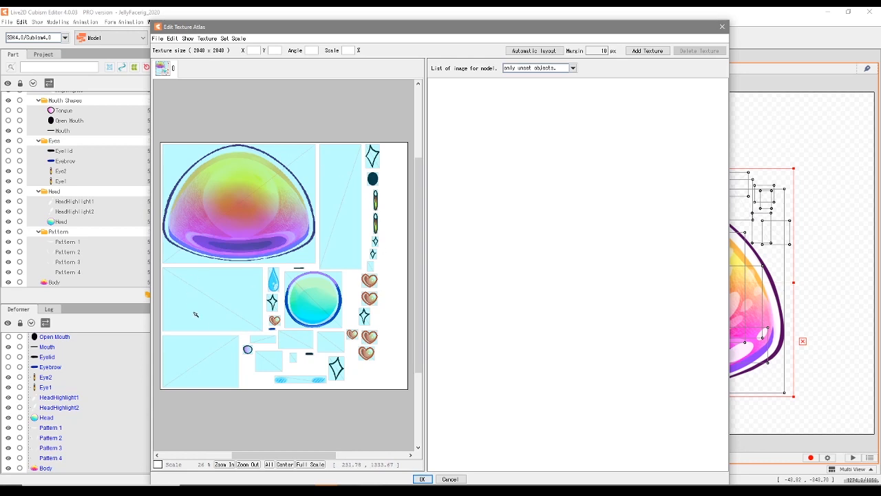
{"action": "mouse_move", "coordinate": [254, 289]}
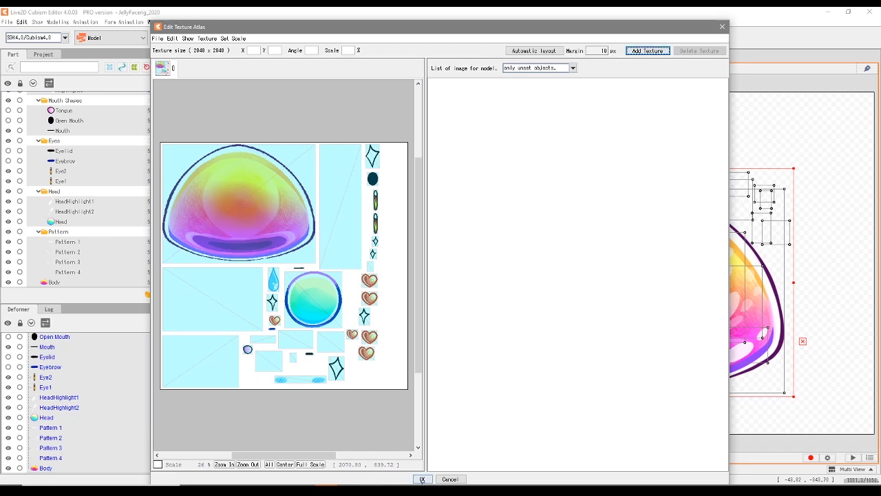
Accept the atlas layout so the Jelly texture is generated for all parts
{"action": "left_click", "coordinate": [421, 479]}
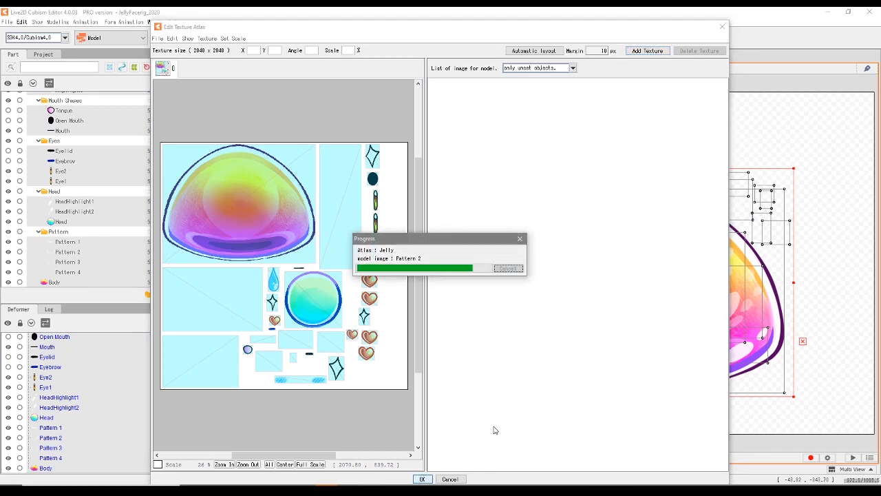
{"action": "left_click", "coordinate": [421, 479]}
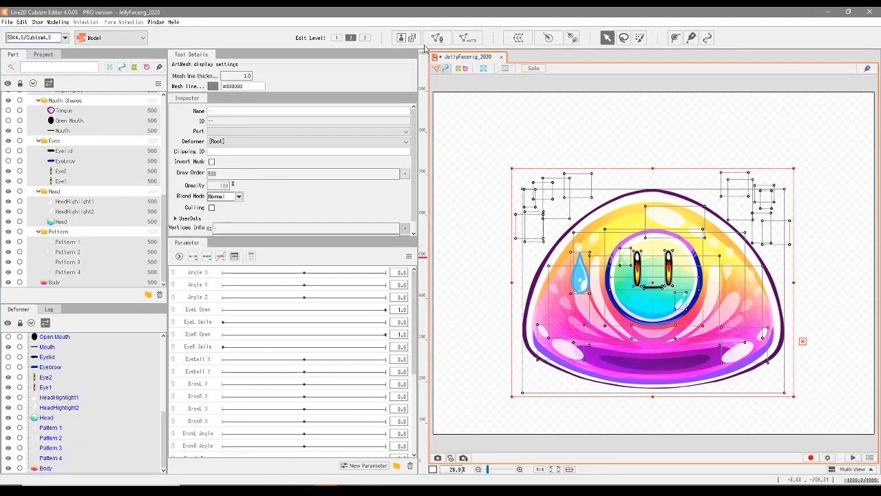
{"action": "mouse_move", "coordinate": [468, 38]}
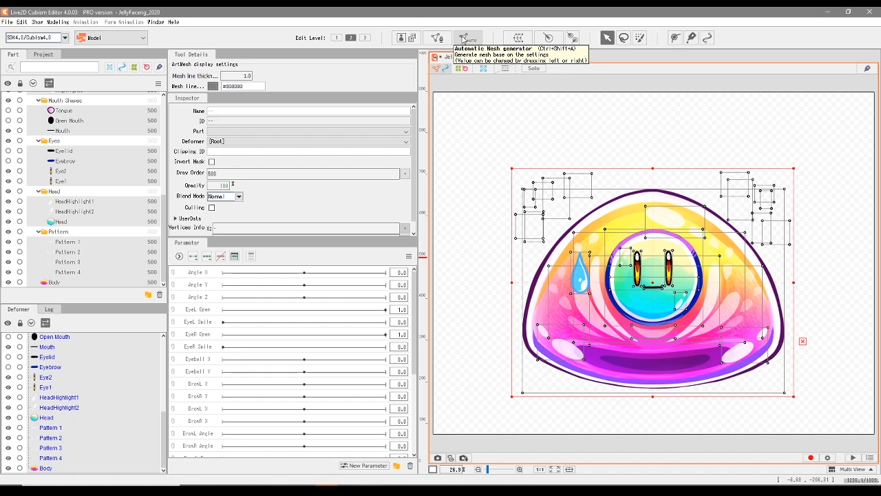
{"action": "mouse_move", "coordinate": [438, 38]}
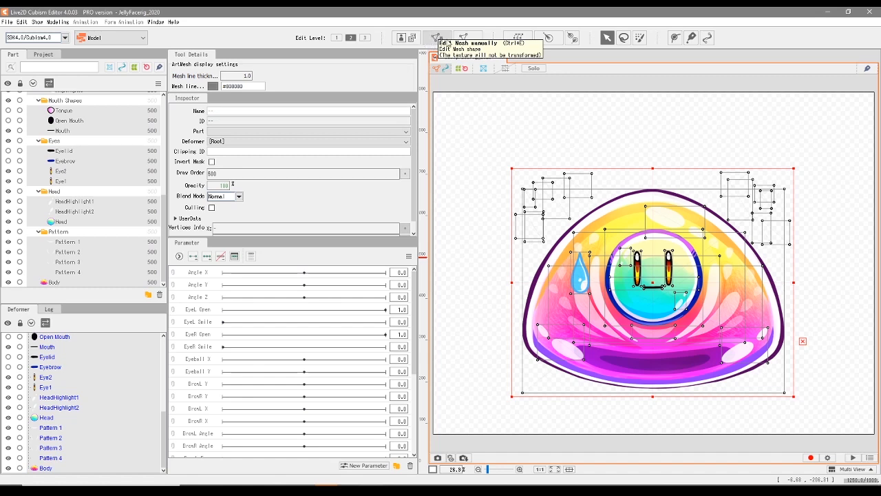
{"action": "mouse_move", "coordinate": [468, 38]}
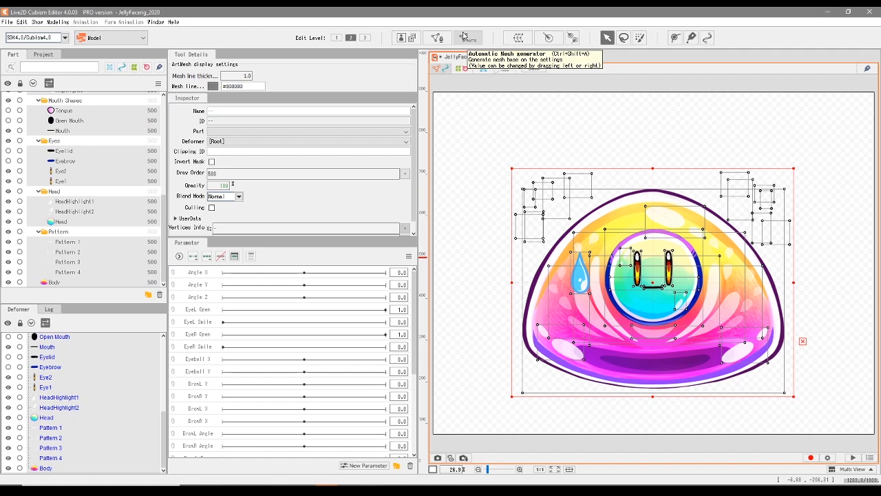
{"action": "mouse_move", "coordinate": [468, 39]}
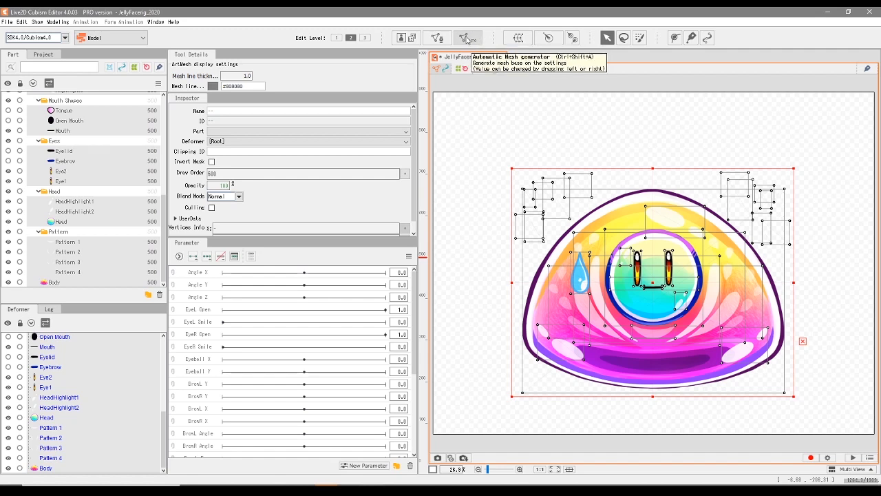
Bring up the Automatic Mesh Generator settings for all selected parts
{"action": "left_click", "coordinate": [468, 39]}
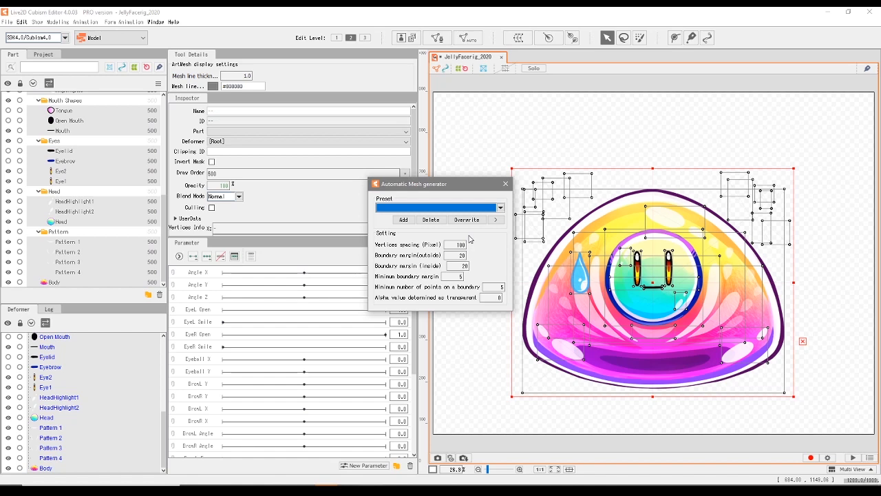
{"action": "mouse_move", "coordinate": [457, 198]}
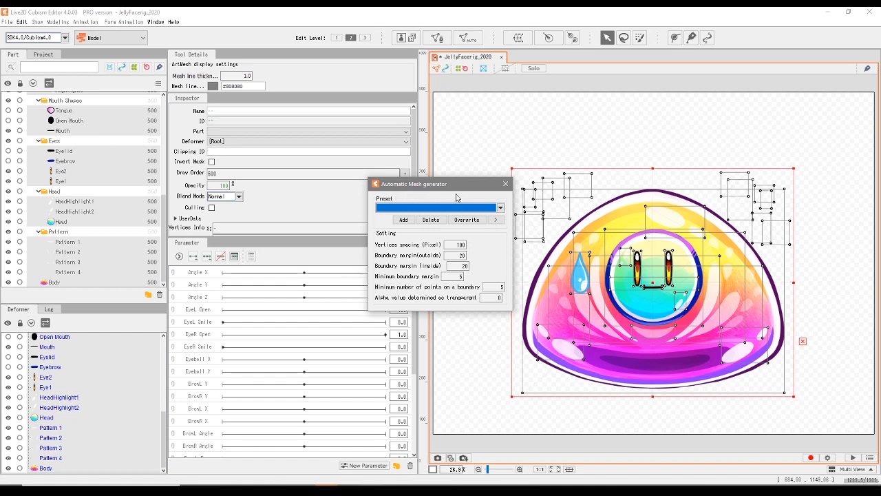
{"action": "mouse_move", "coordinate": [441, 198]}
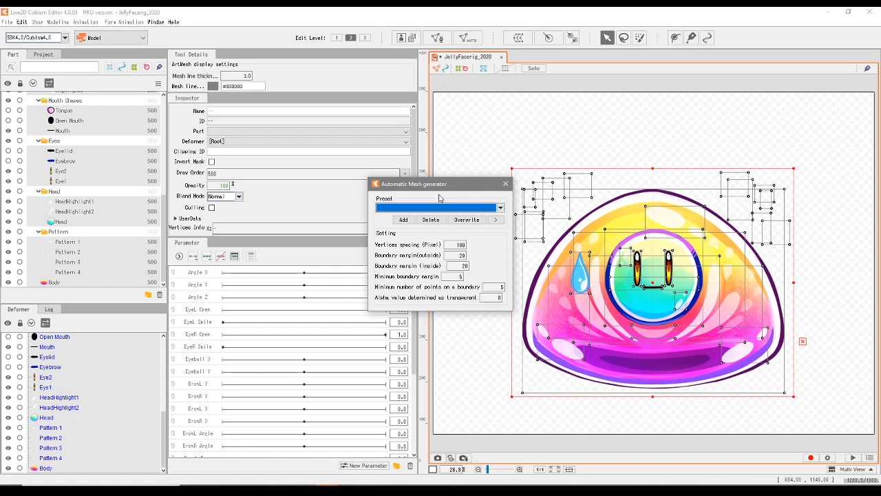
{"action": "mouse_move", "coordinate": [477, 201]}
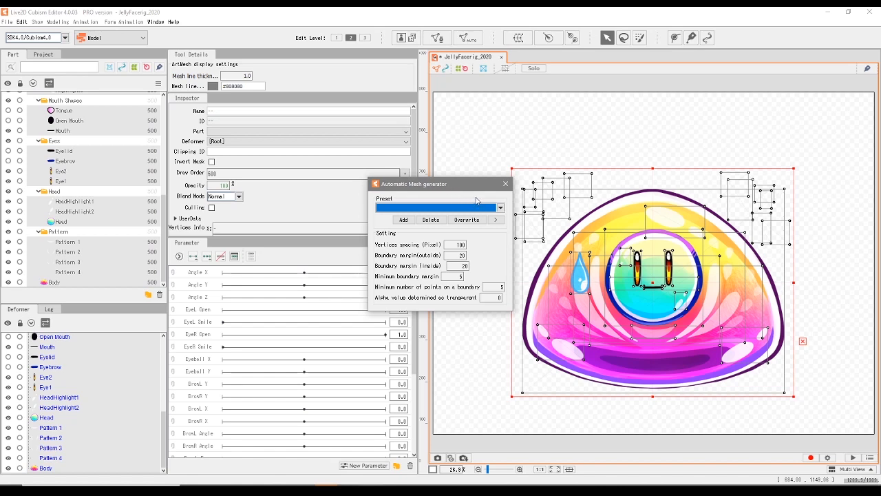
{"action": "mouse_move", "coordinate": [487, 198]}
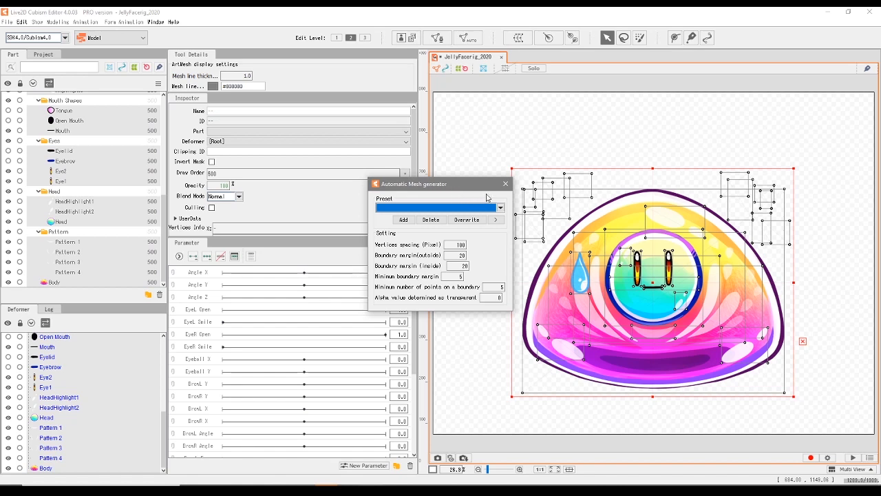
Choose the Standard mesh preset, previewing dense meshes over the jelly character
{"action": "left_click", "coordinate": [499, 206]}
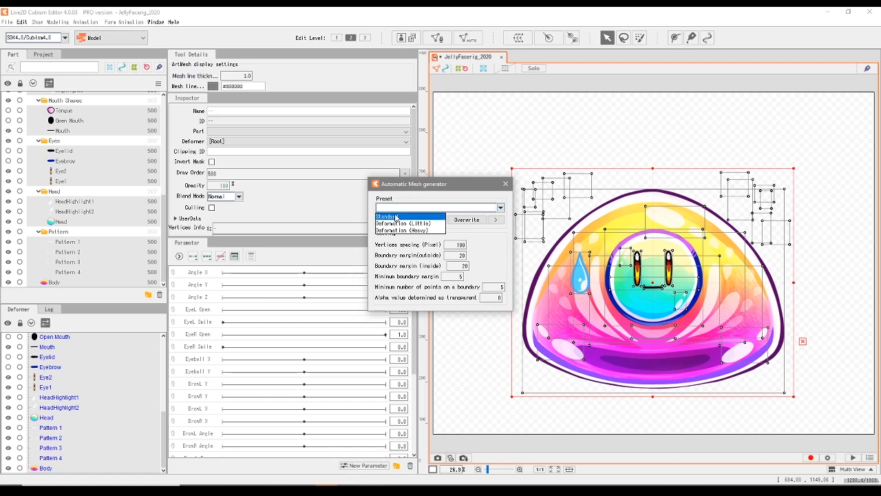
{"action": "mouse_move", "coordinate": [413, 219]}
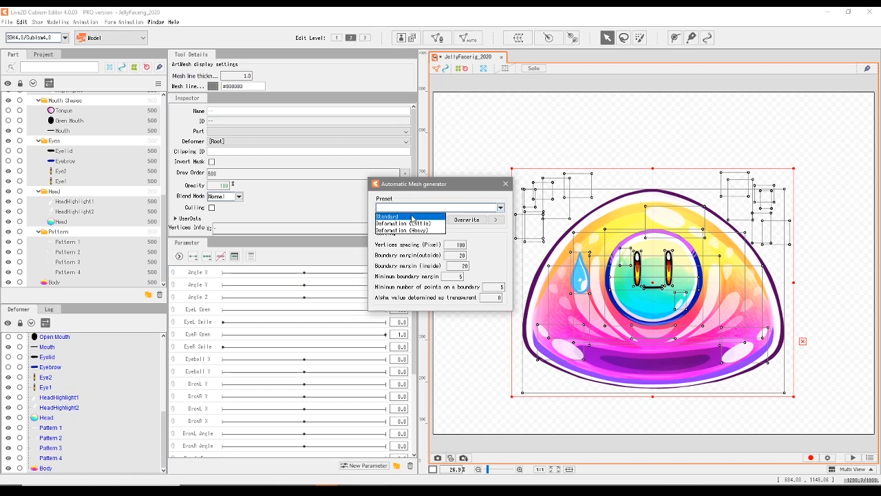
{"action": "left_click", "coordinate": [387, 216]}
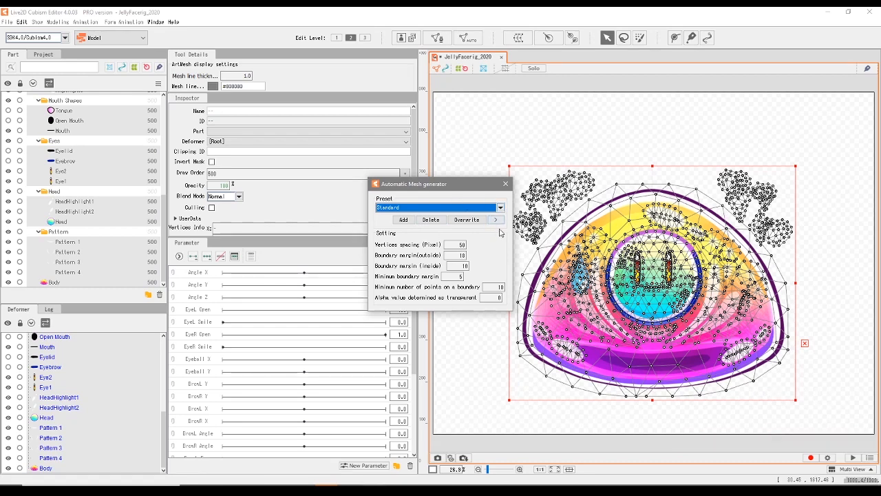
Preview the Deformation (Little), Standard and Deformation (Heavy) mesh presets in turn
{"action": "left_click", "coordinate": [501, 206]}
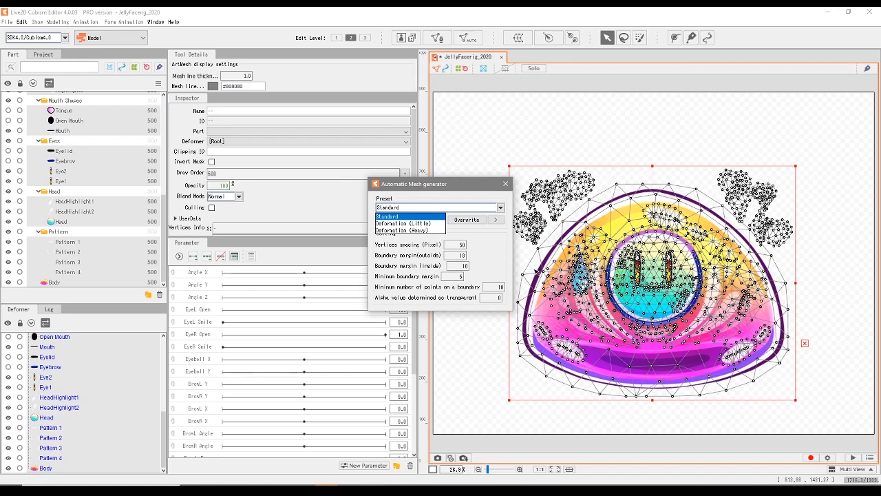
{"action": "mouse_move", "coordinate": [410, 223]}
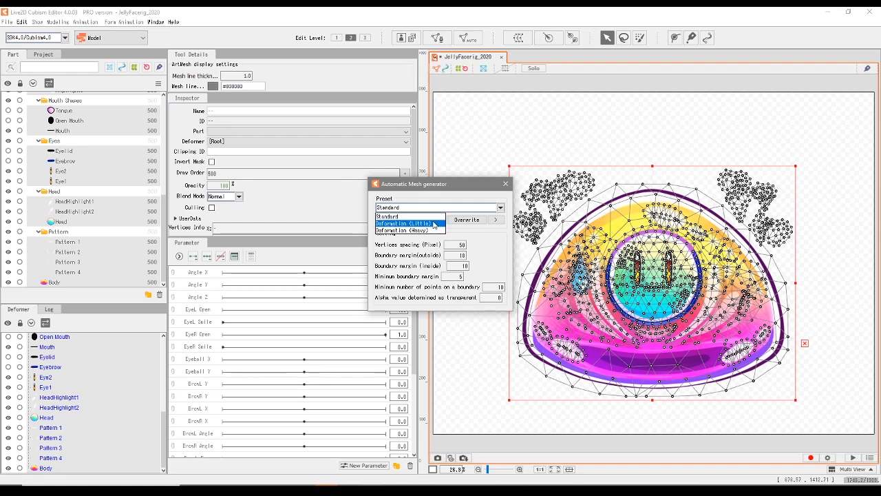
{"action": "mouse_move", "coordinate": [410, 231]}
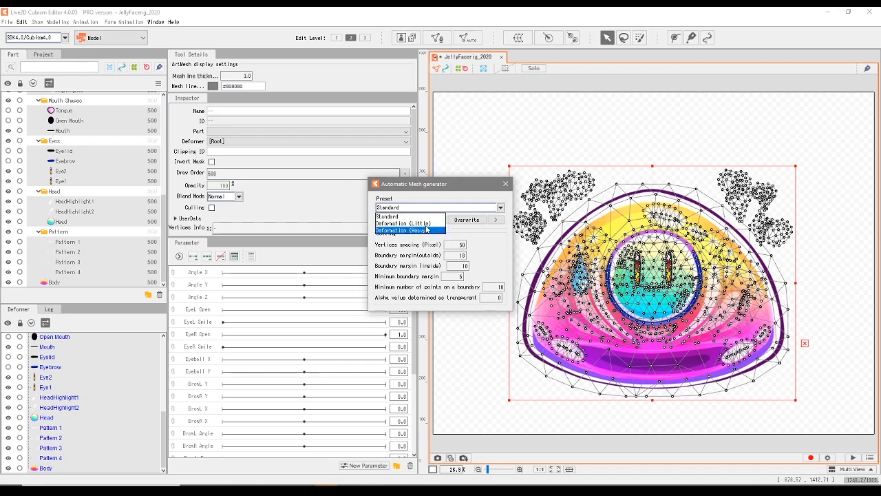
{"action": "left_click", "coordinate": [411, 222]}
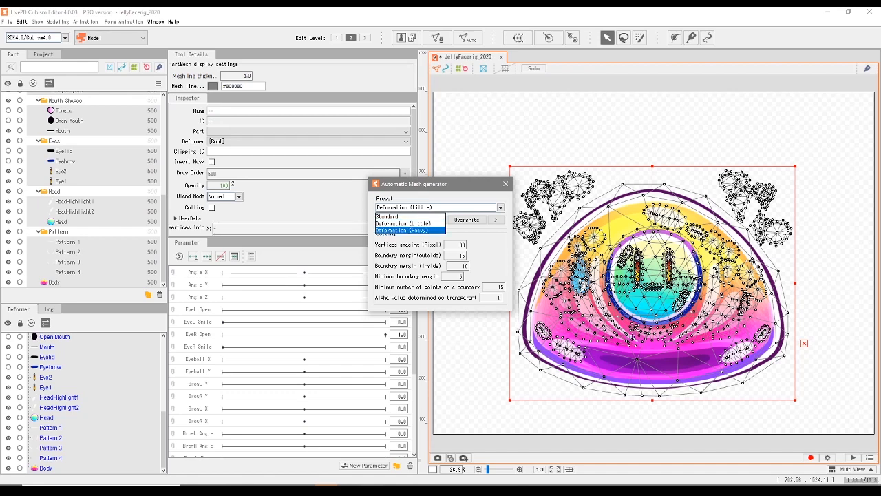
{"action": "mouse_move", "coordinate": [410, 217]}
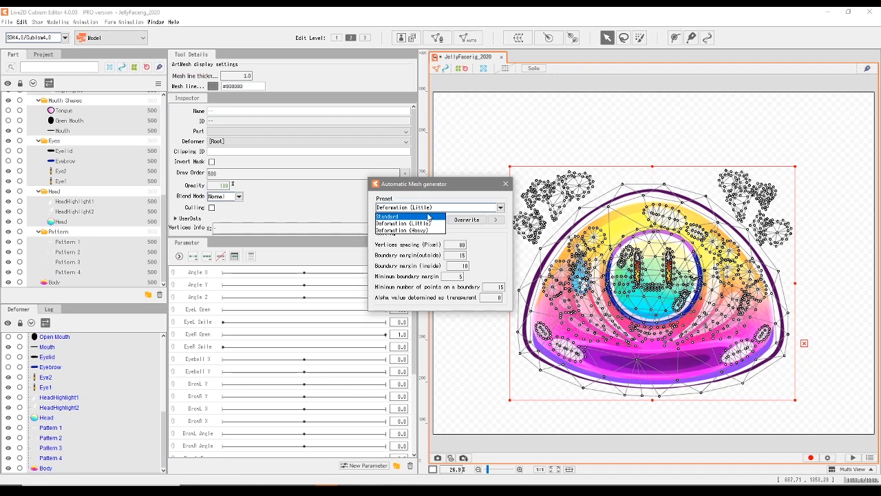
{"action": "left_click", "coordinate": [387, 215]}
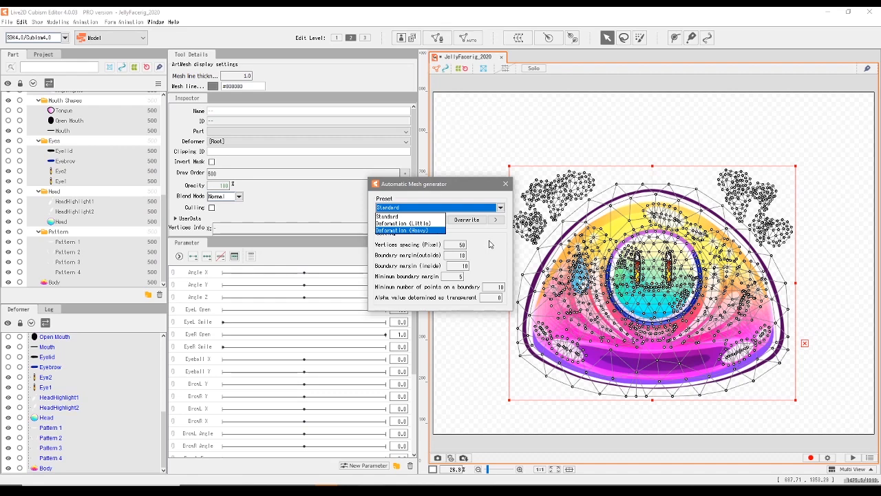
{"action": "left_click", "coordinate": [410, 231]}
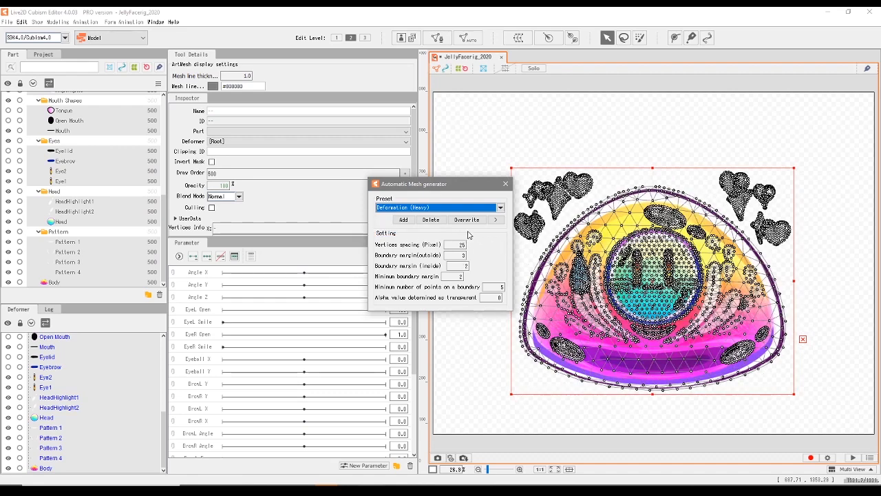
{"action": "mouse_move", "coordinate": [606, 193]}
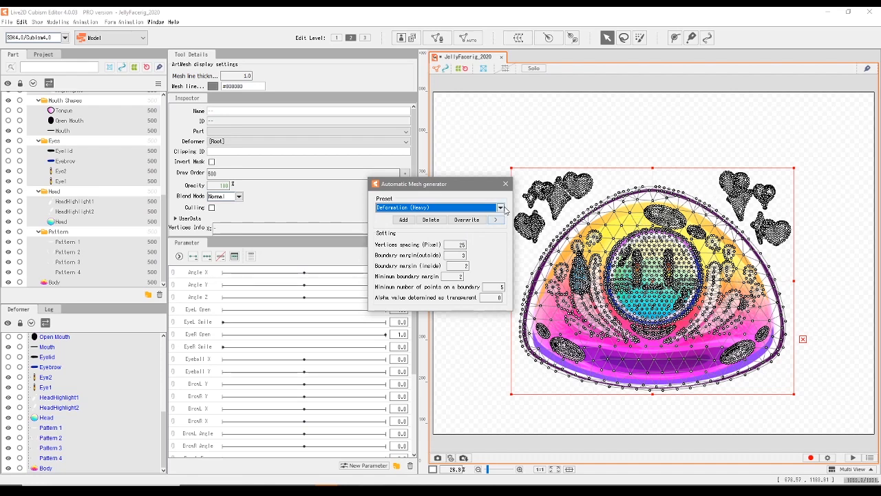
Return to the Standard preset and close the Automatic Mesh Generator
{"action": "left_click", "coordinate": [501, 207]}
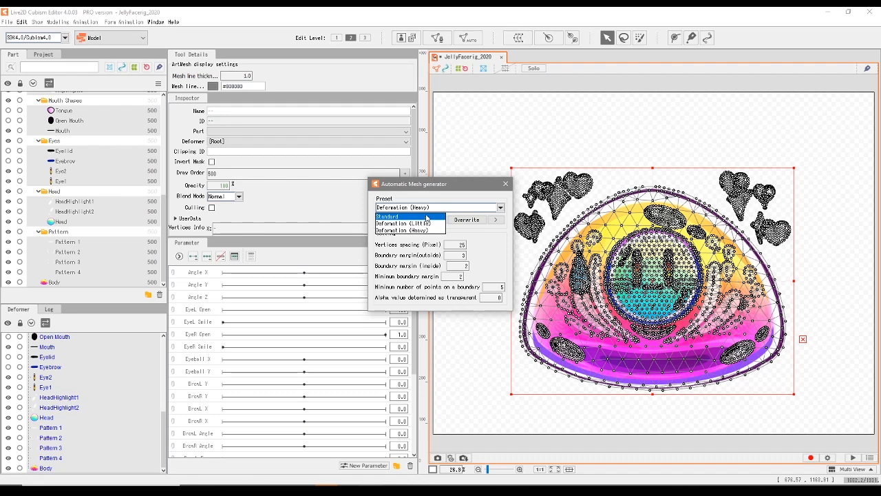
{"action": "left_click", "coordinate": [388, 215]}
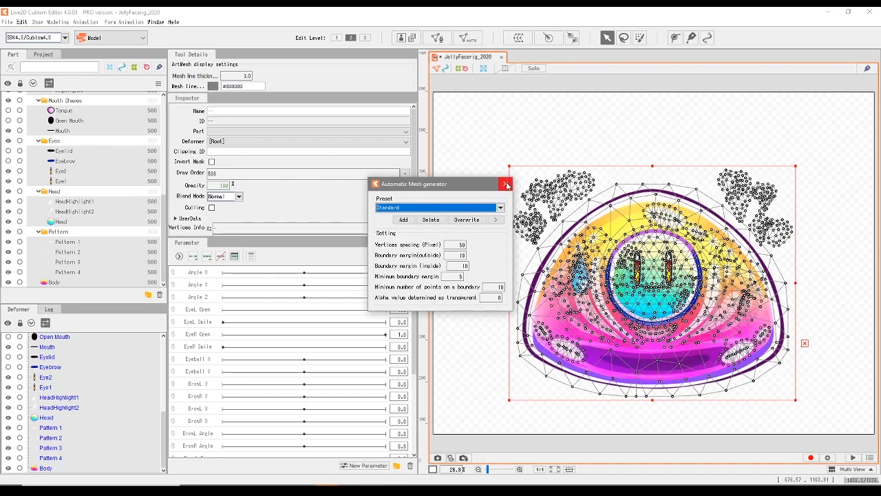
{"action": "left_click", "coordinate": [506, 185]}
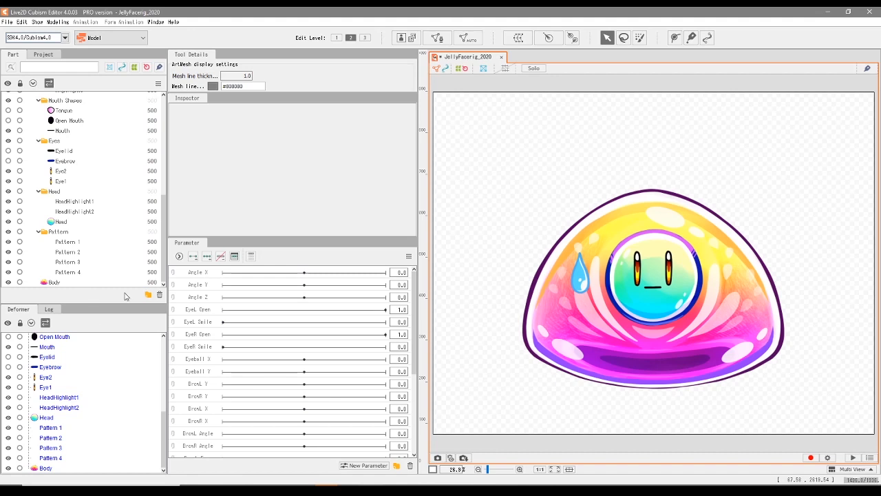
{"action": "scroll", "scroll_direction": "up", "scroll_amount": 3}
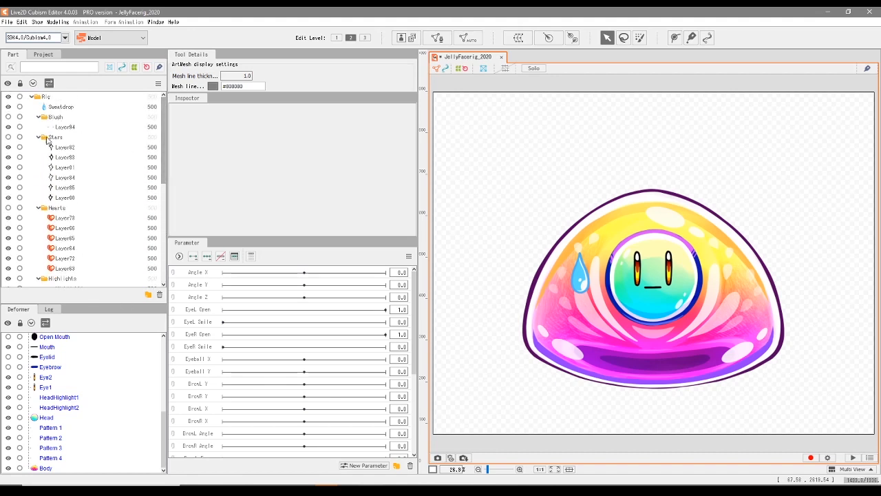
{"action": "left_click", "coordinate": [40, 137]}
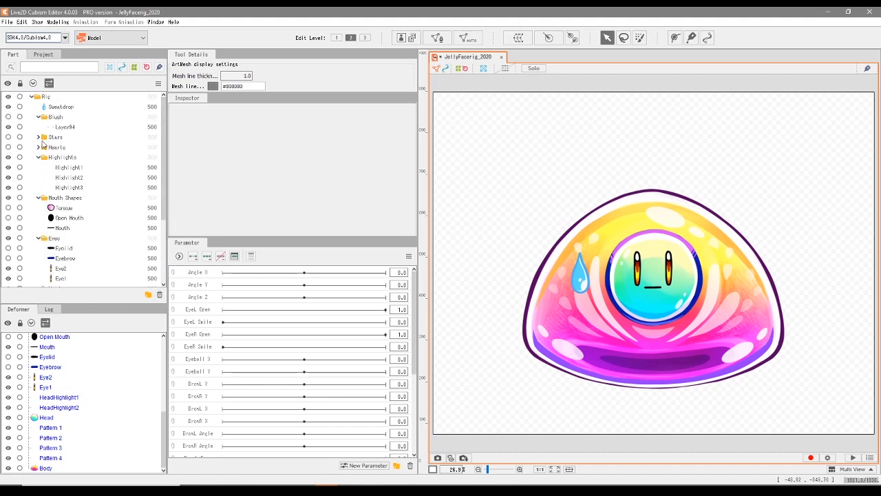
{"action": "left_click", "coordinate": [39, 115]}
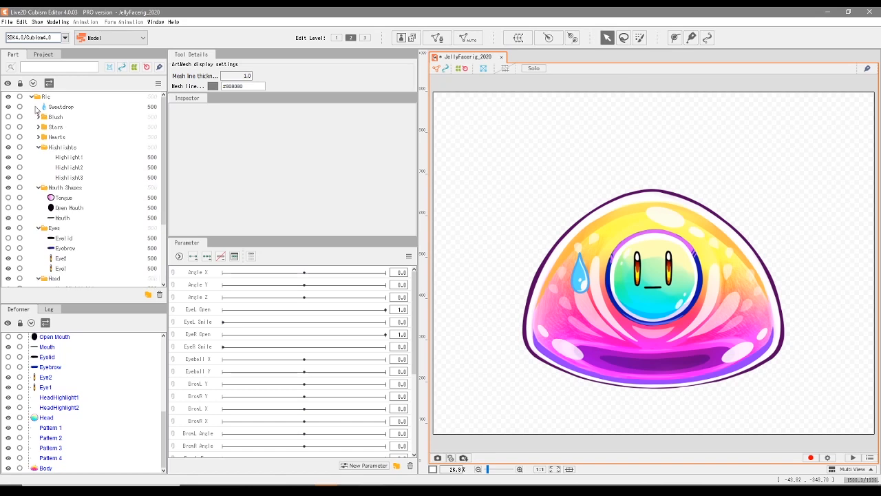
{"action": "scroll", "scroll_direction": "down", "scroll_amount": 3}
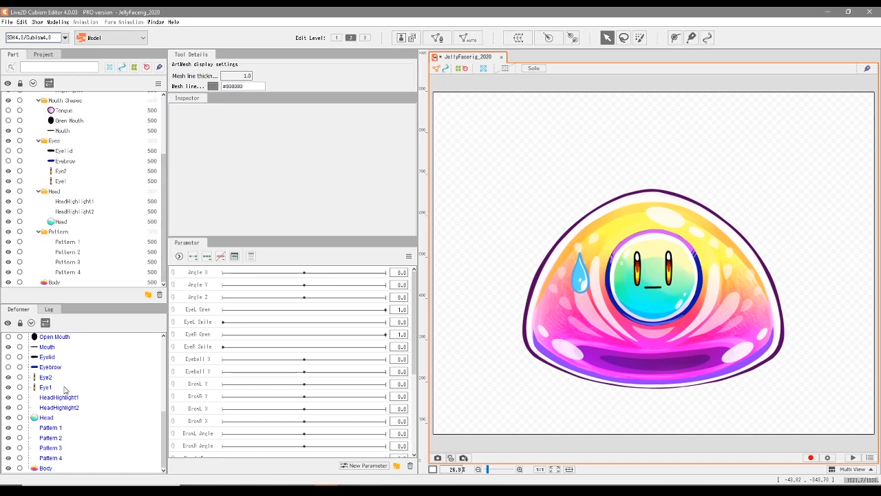
{"action": "scroll", "scroll_direction": "up", "scroll_amount": 3}
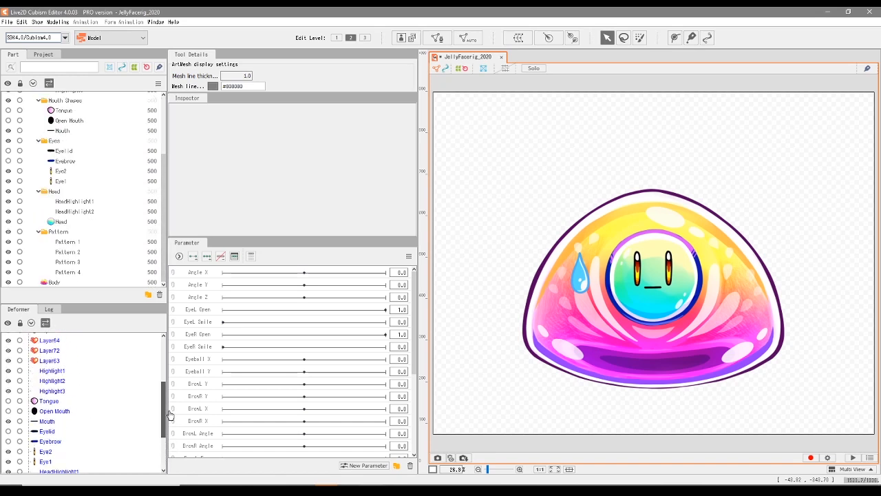
{"action": "scroll", "scroll_direction": "down", "scroll_amount": 3}
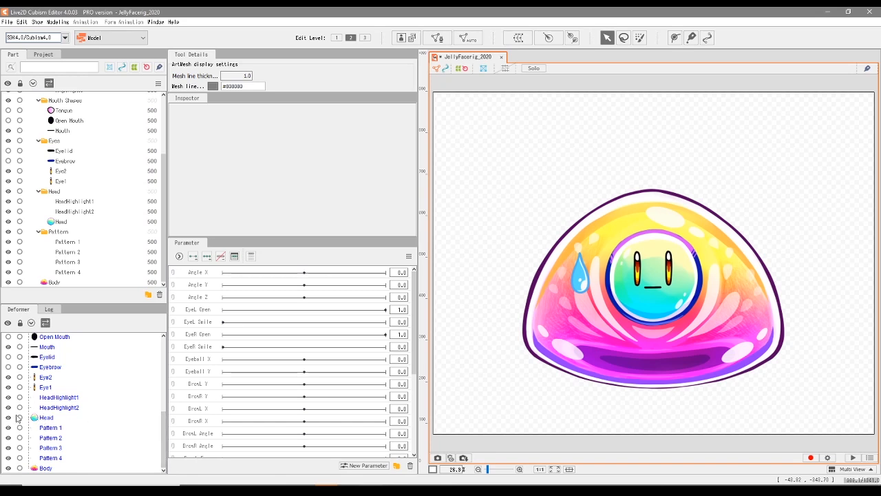
{"action": "mouse_move", "coordinate": [82, 407]}
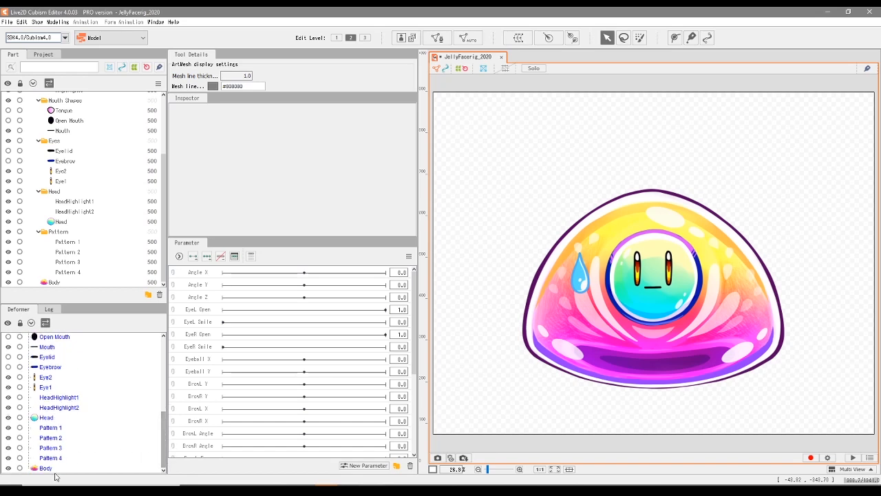
{"action": "mouse_move", "coordinate": [707, 270]}
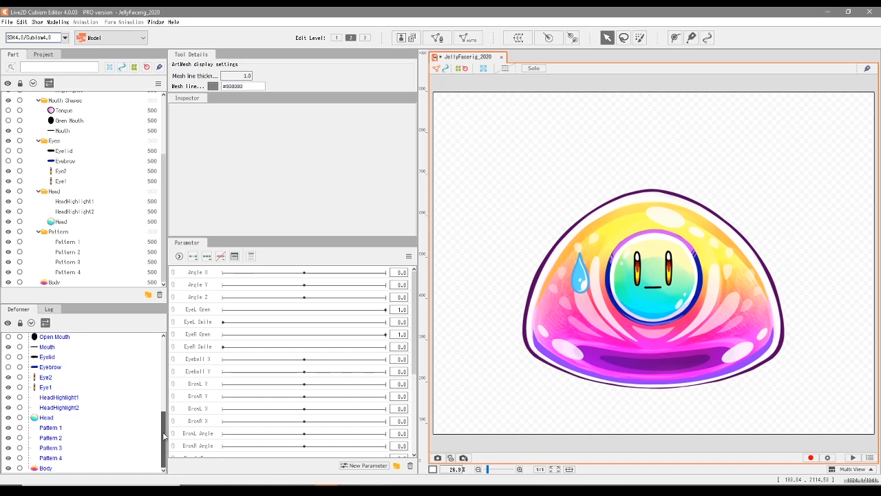
{"action": "left_click", "coordinate": [156, 22]}
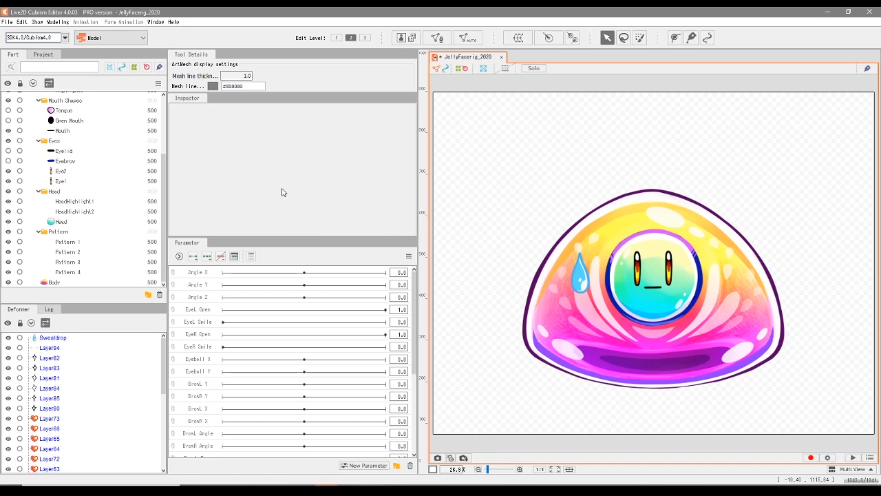
{"action": "mouse_move", "coordinate": [346, 201]}
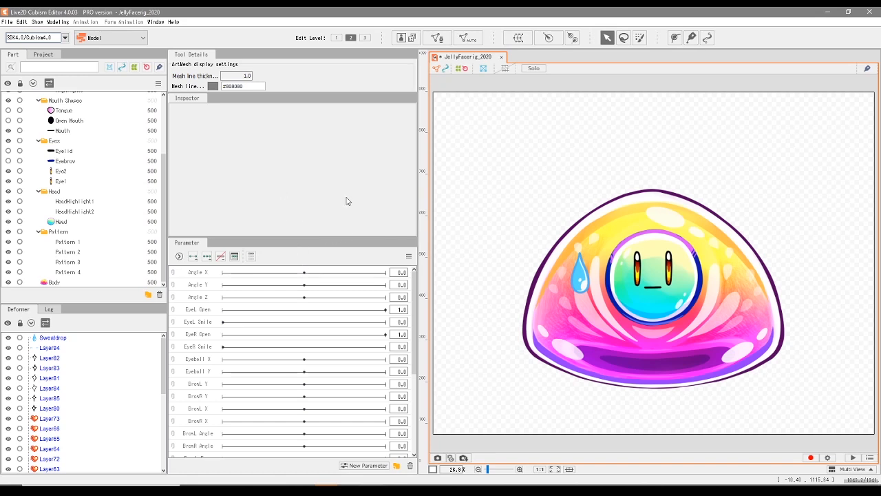
{"action": "mouse_move", "coordinate": [344, 198]}
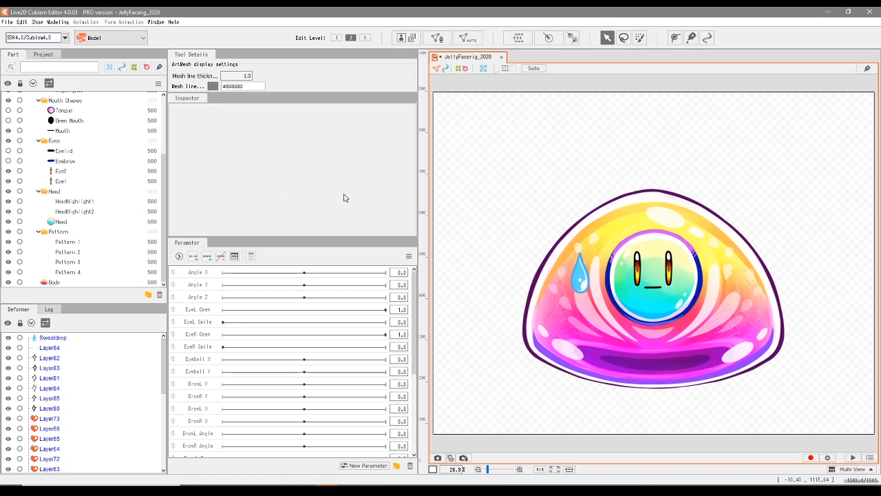
{"action": "mouse_move", "coordinate": [375, 193]}
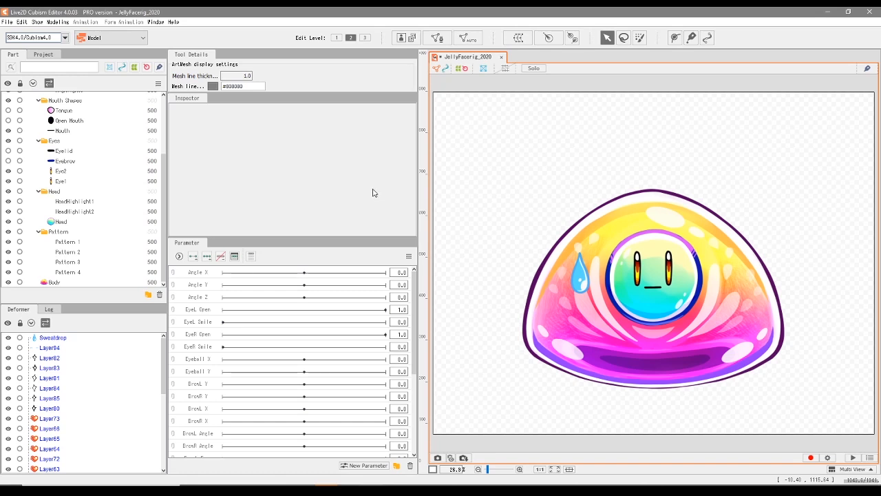
{"action": "mouse_move", "coordinate": [299, 182]}
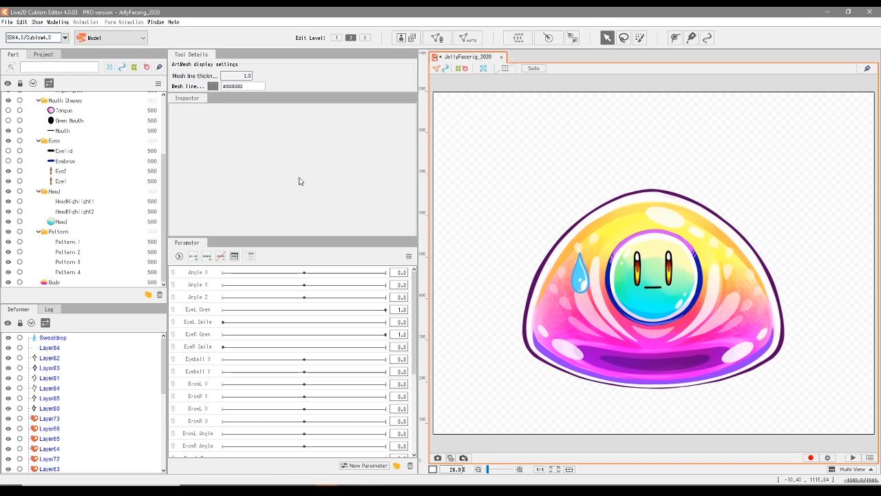